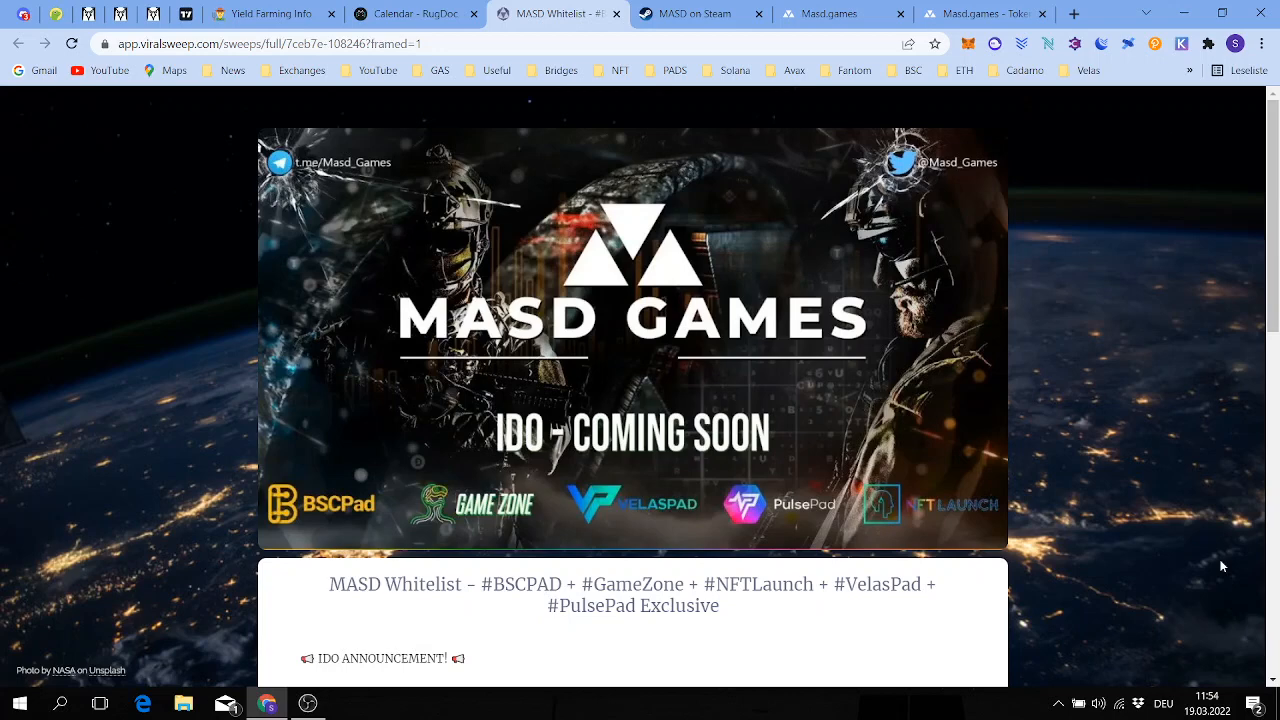
pyautogui.moveTo(652, 476)
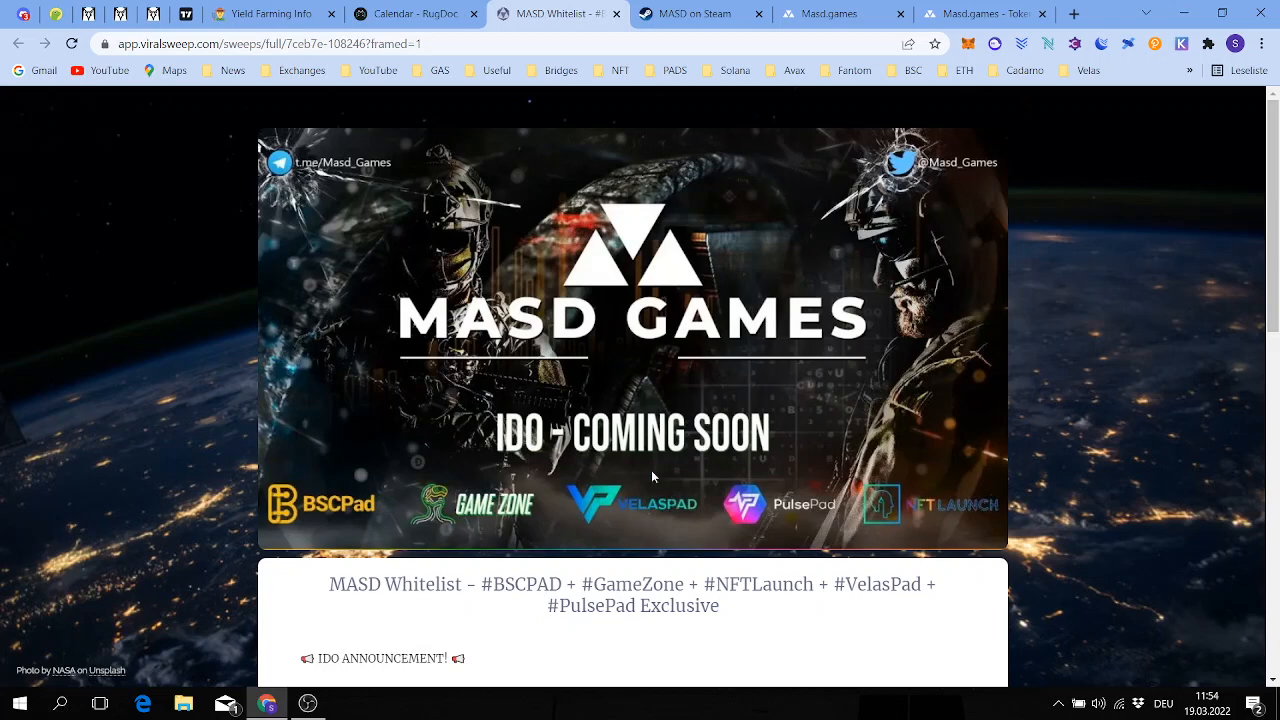
pyautogui.moveTo(111, 417)
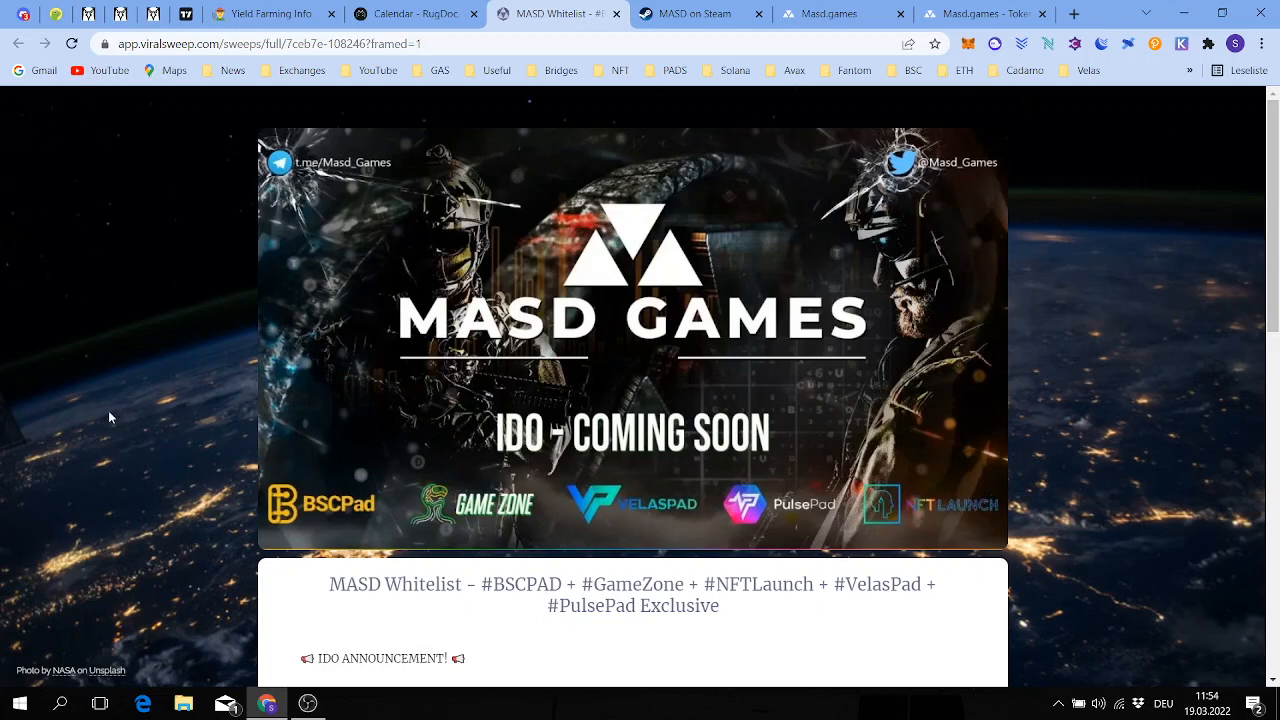
pyautogui.moveTo(562, 551)
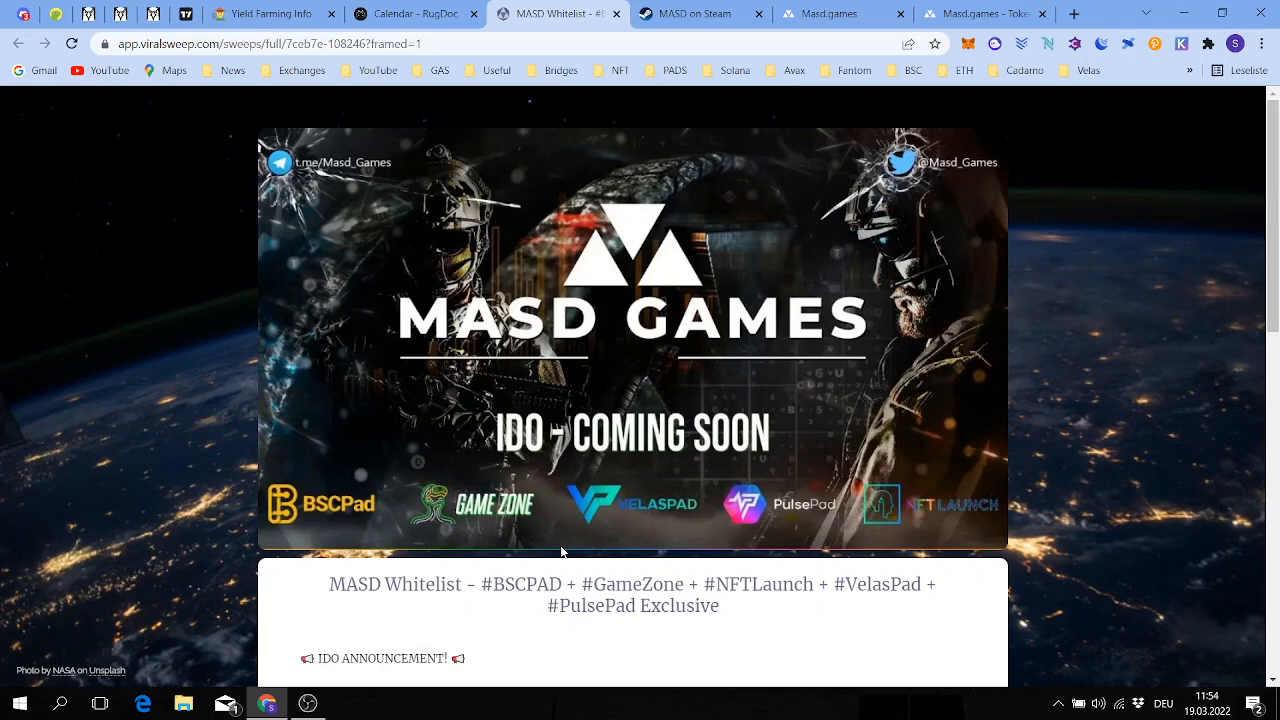
pyautogui.moveTo(568, 555)
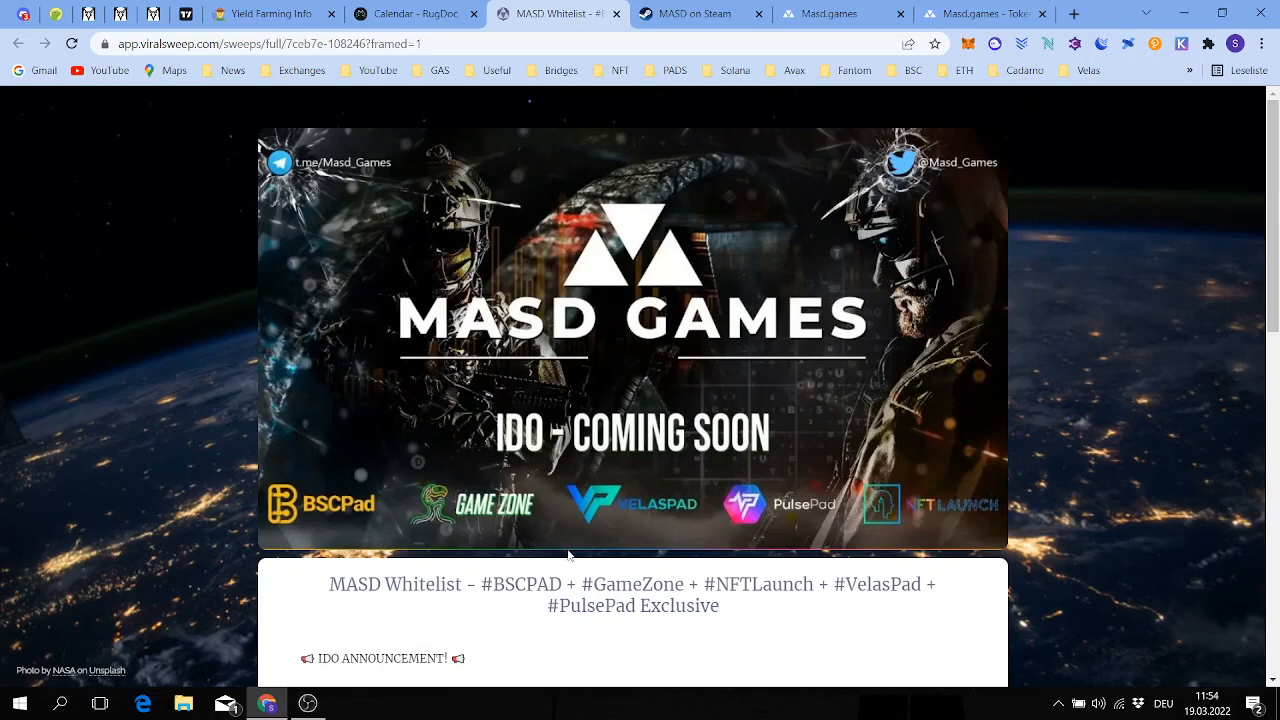
# Scroll down through the currently open page, then back up slightly
pyautogui.scroll(-3)
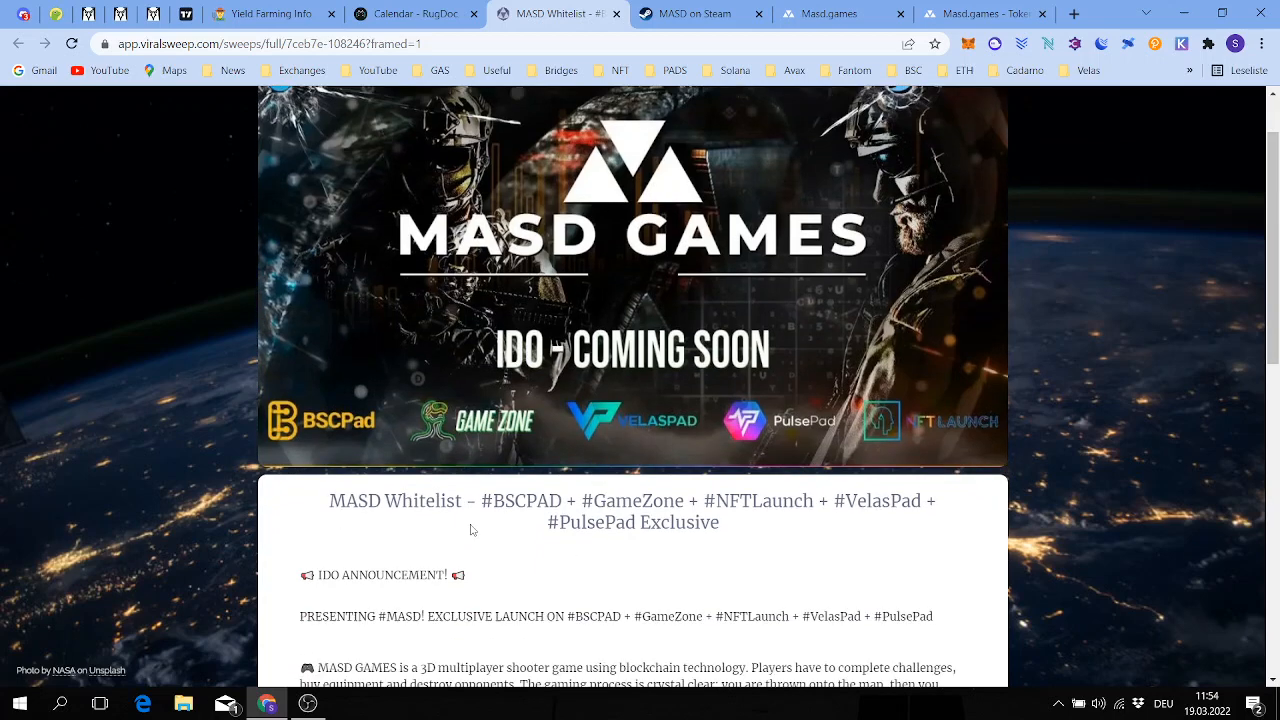
pyautogui.scroll(-3)
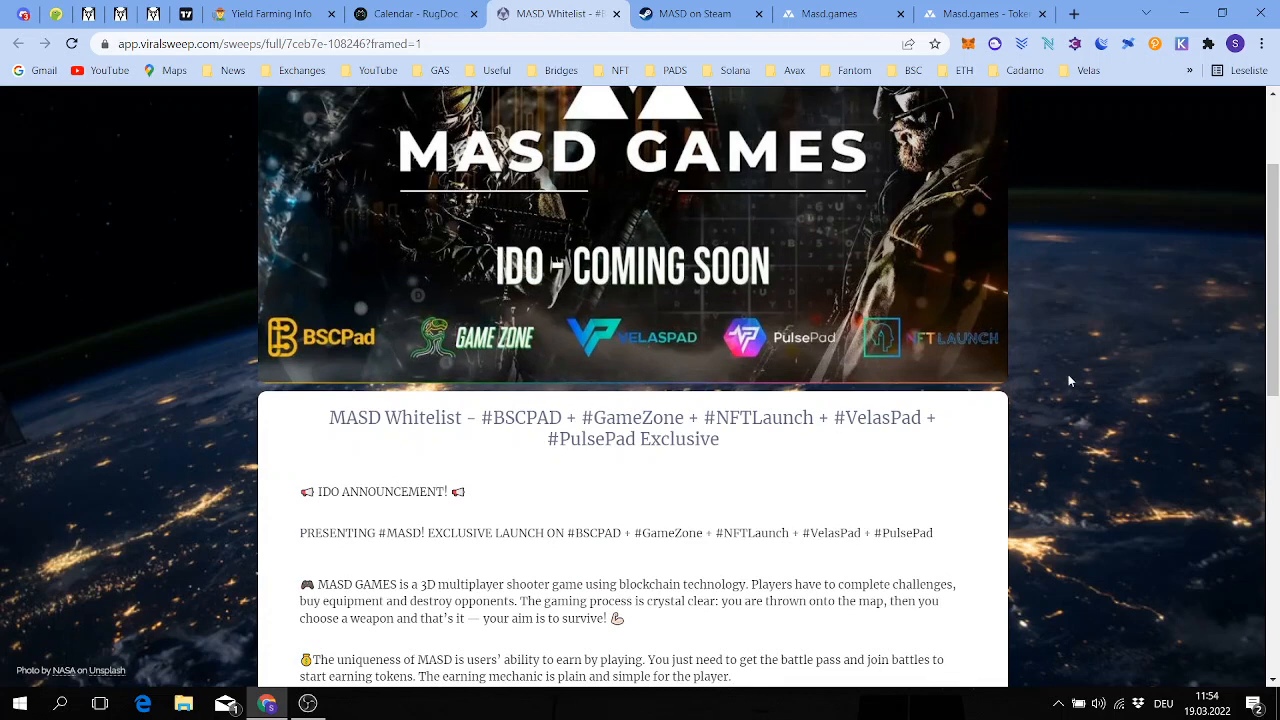
pyautogui.moveTo(342, 231)
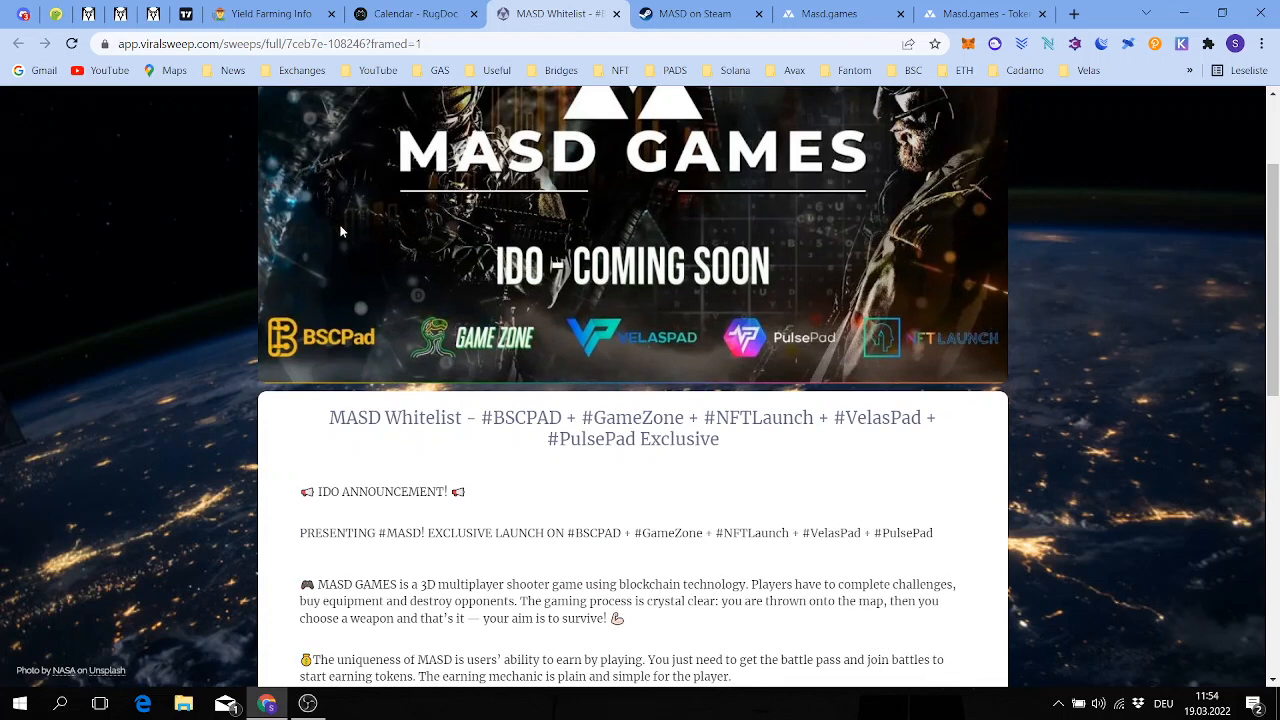
pyautogui.moveTo(291, 378)
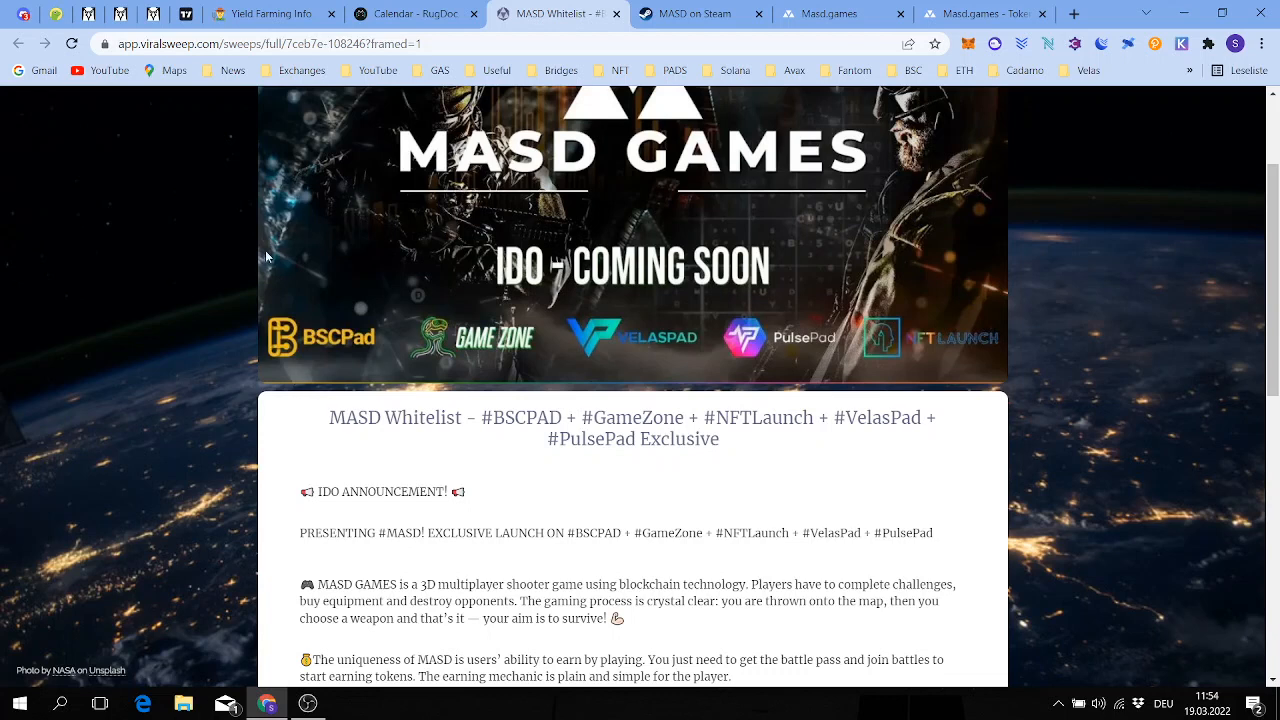
pyautogui.moveTo(584, 406)
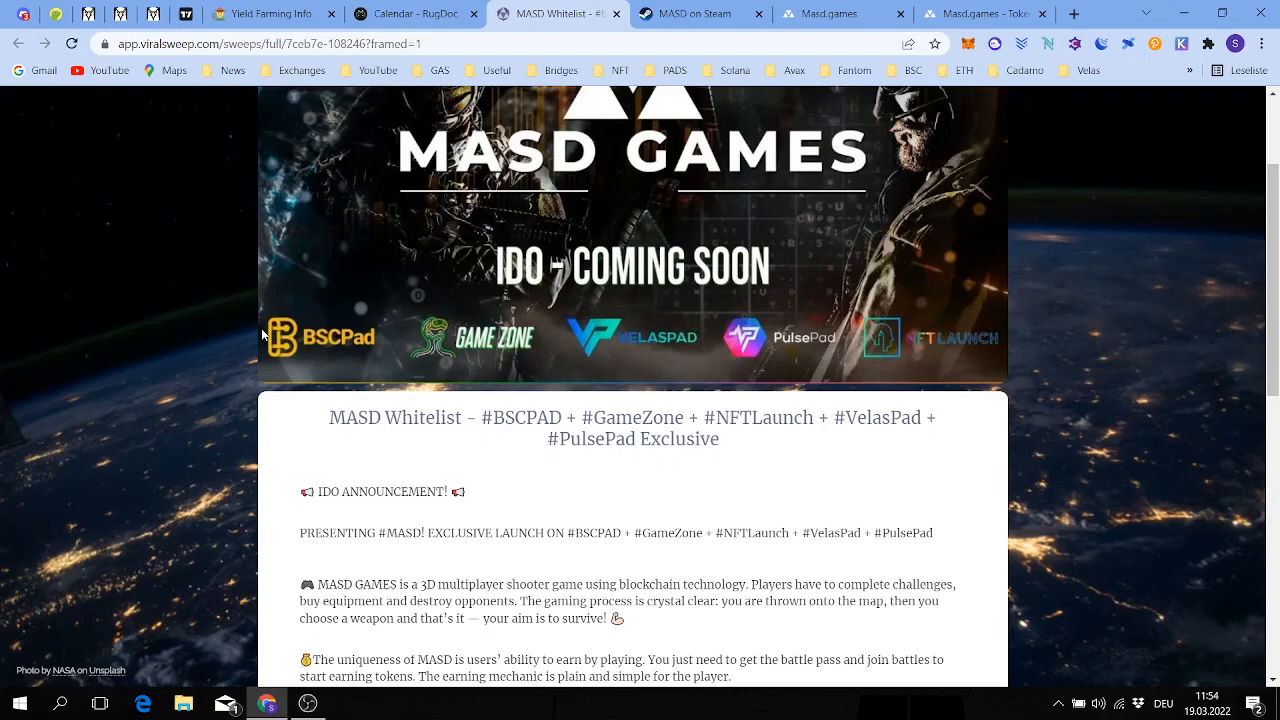
pyautogui.scroll(-3)
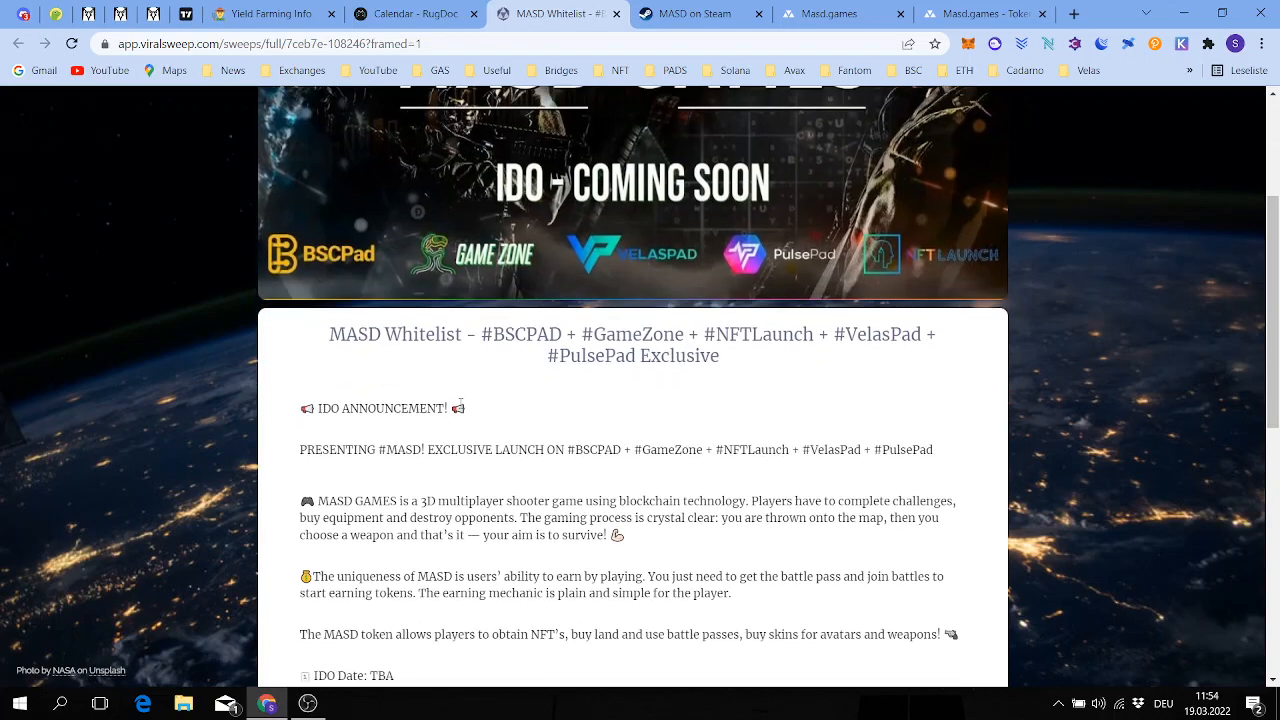
pyautogui.scroll(-3)
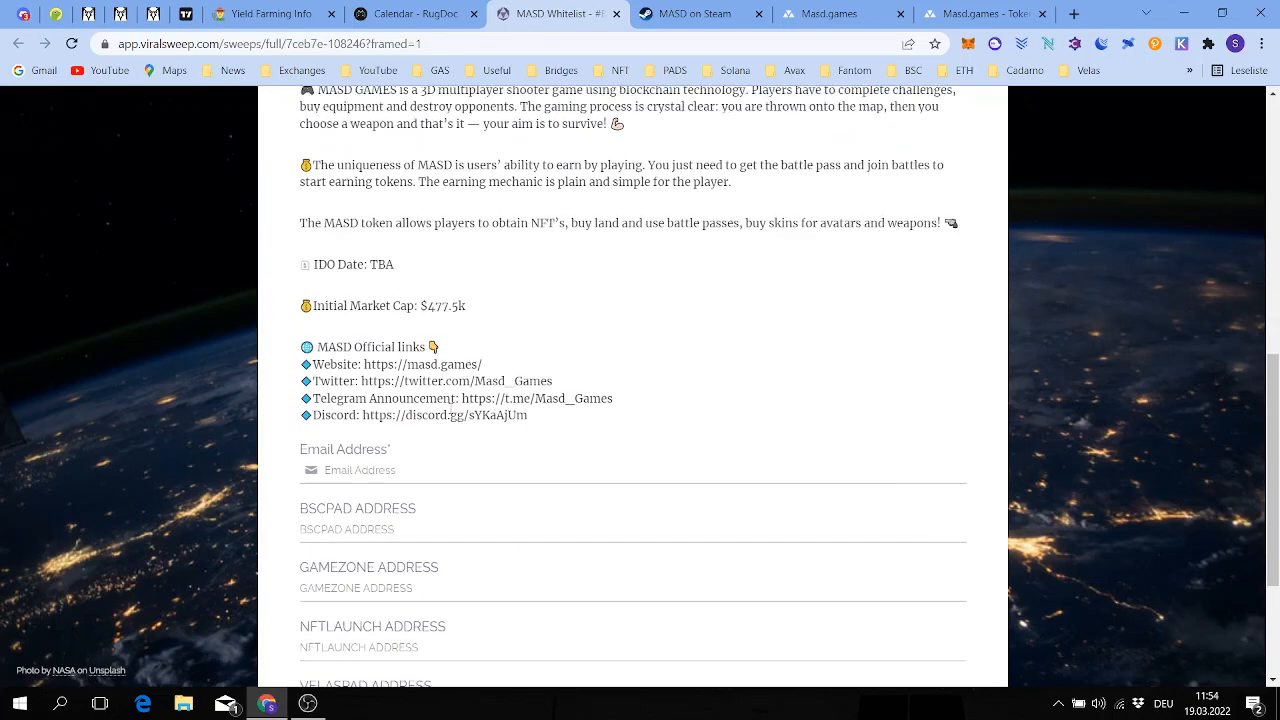
pyautogui.scroll(-3)
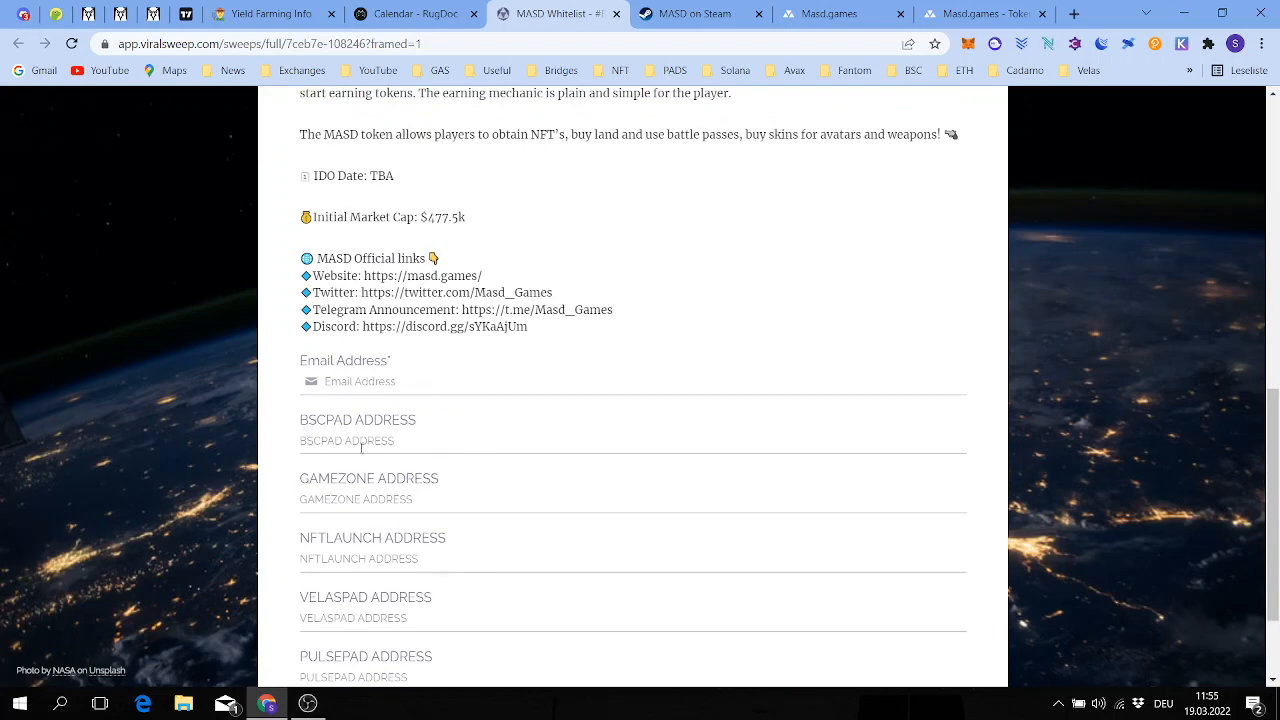
pyautogui.scroll(-3)
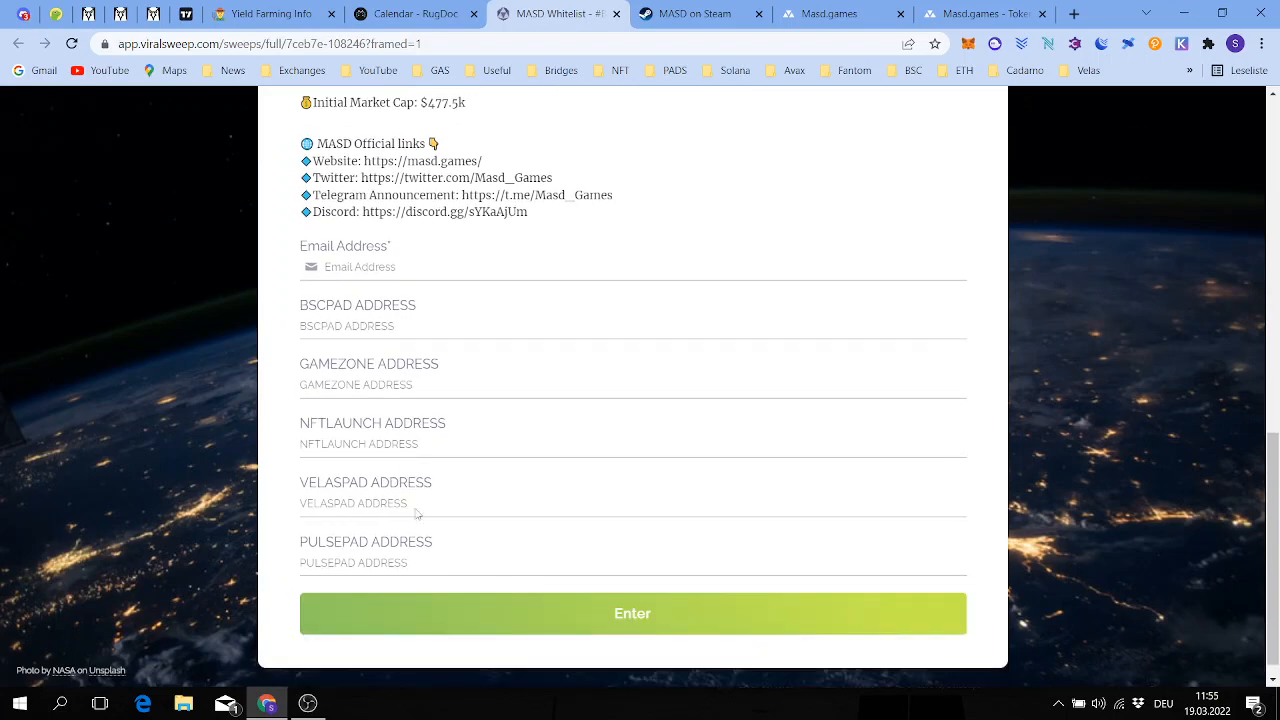
pyautogui.scroll(-3)
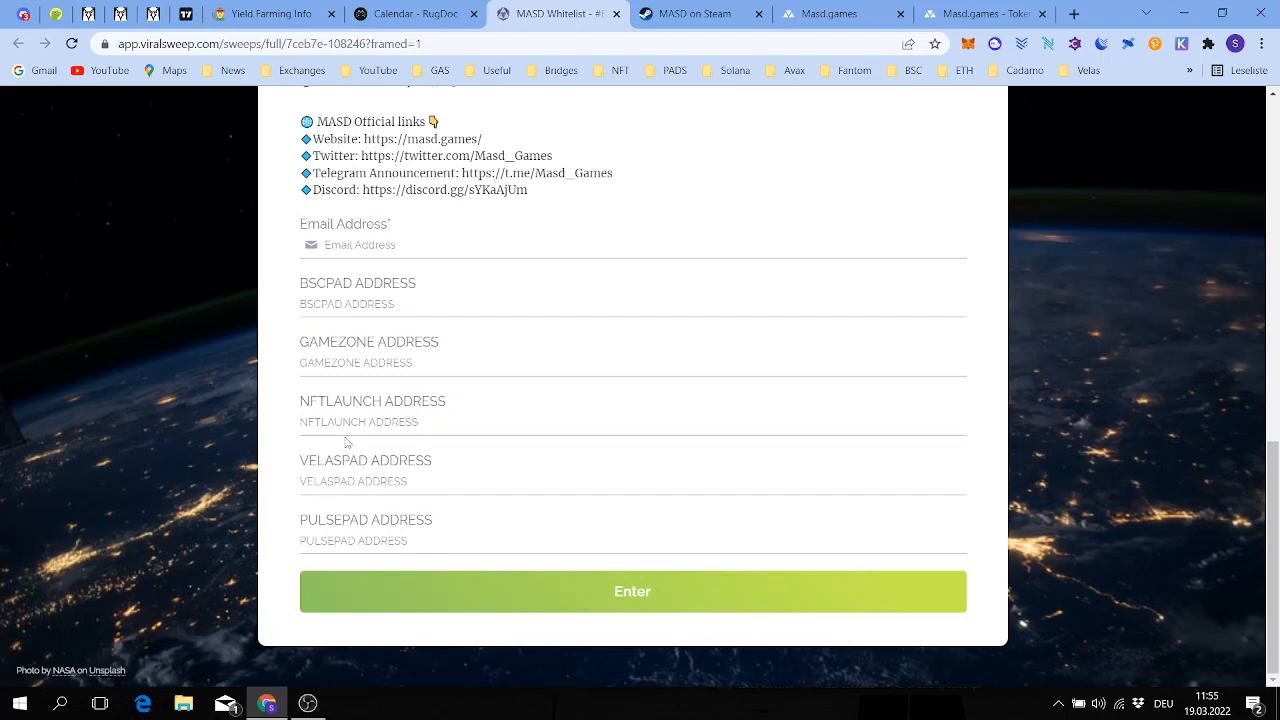
pyautogui.moveTo(508, 396)
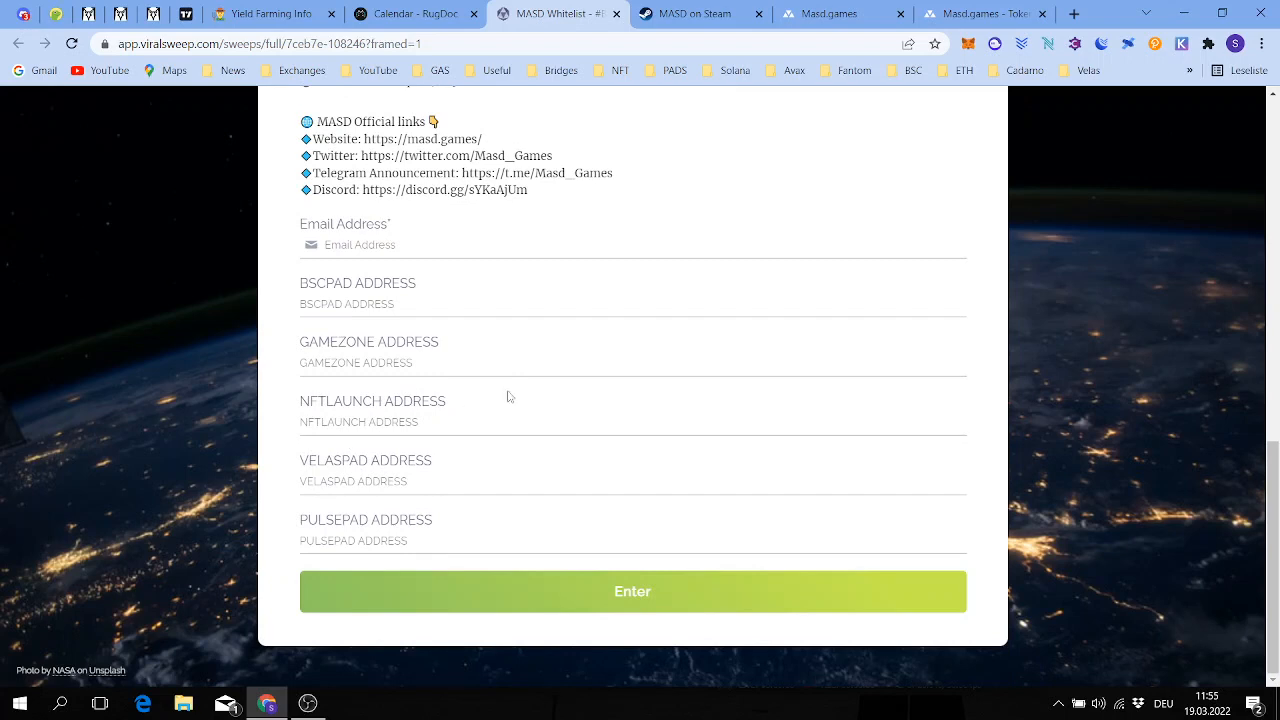
pyautogui.moveTo(513, 384)
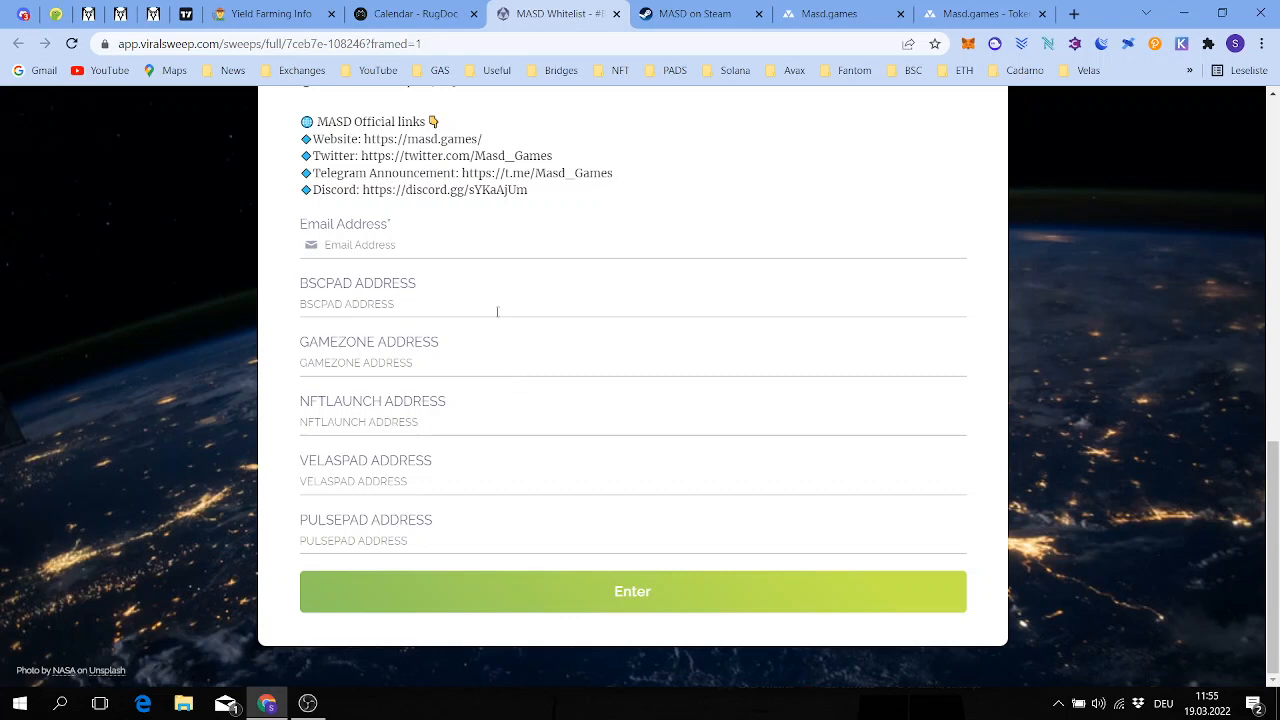
pyautogui.scroll(3)
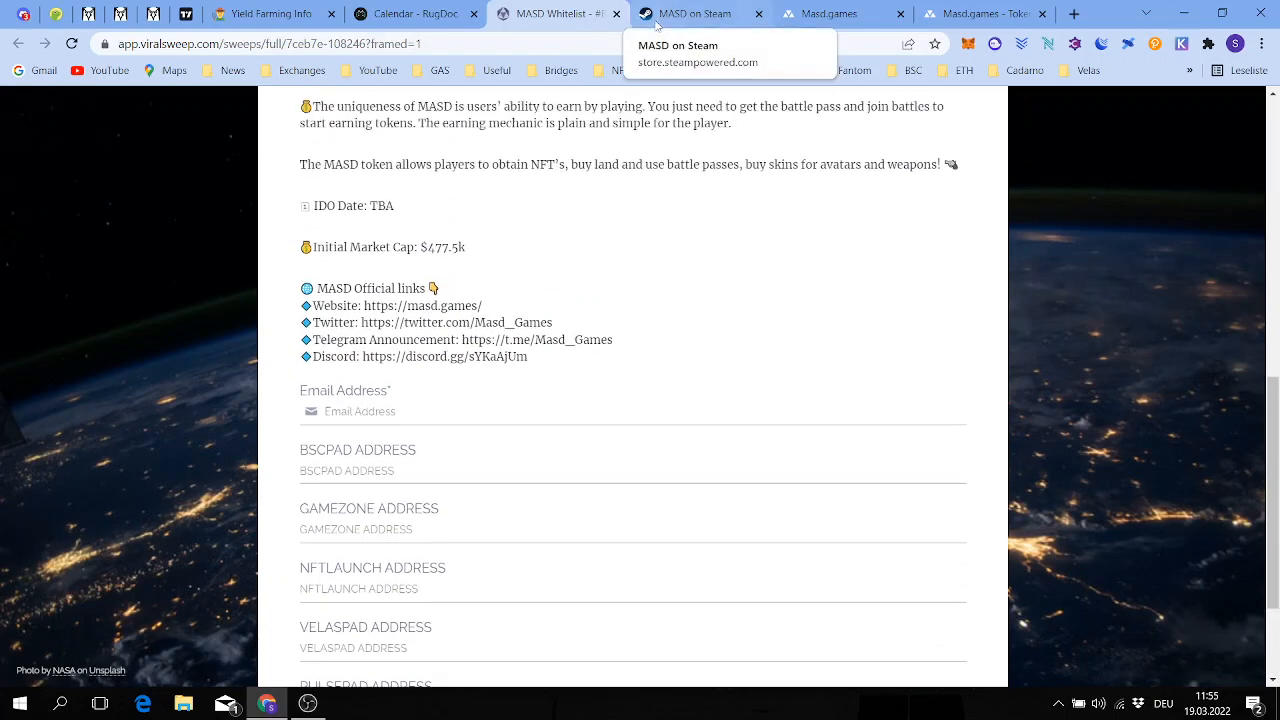
# Bring up the MASD store page on Steam and scroll through its description
pyautogui.click(690, 14)
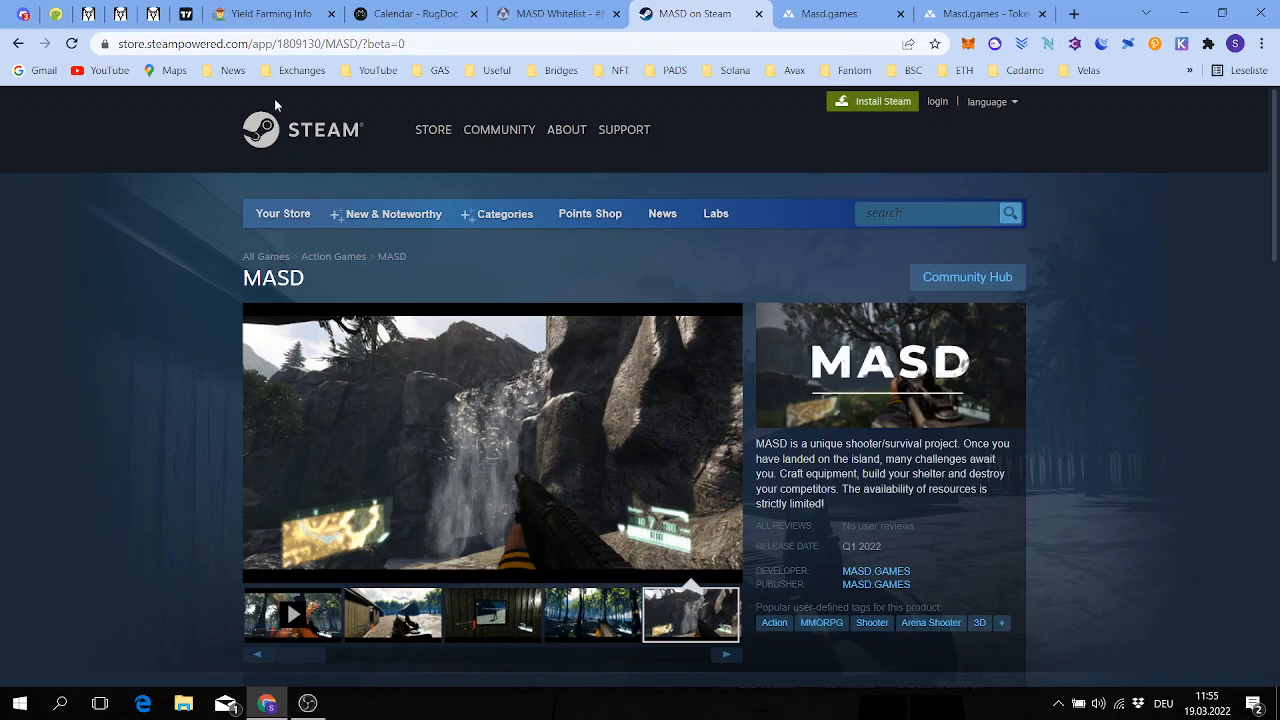
pyautogui.scroll(-3)
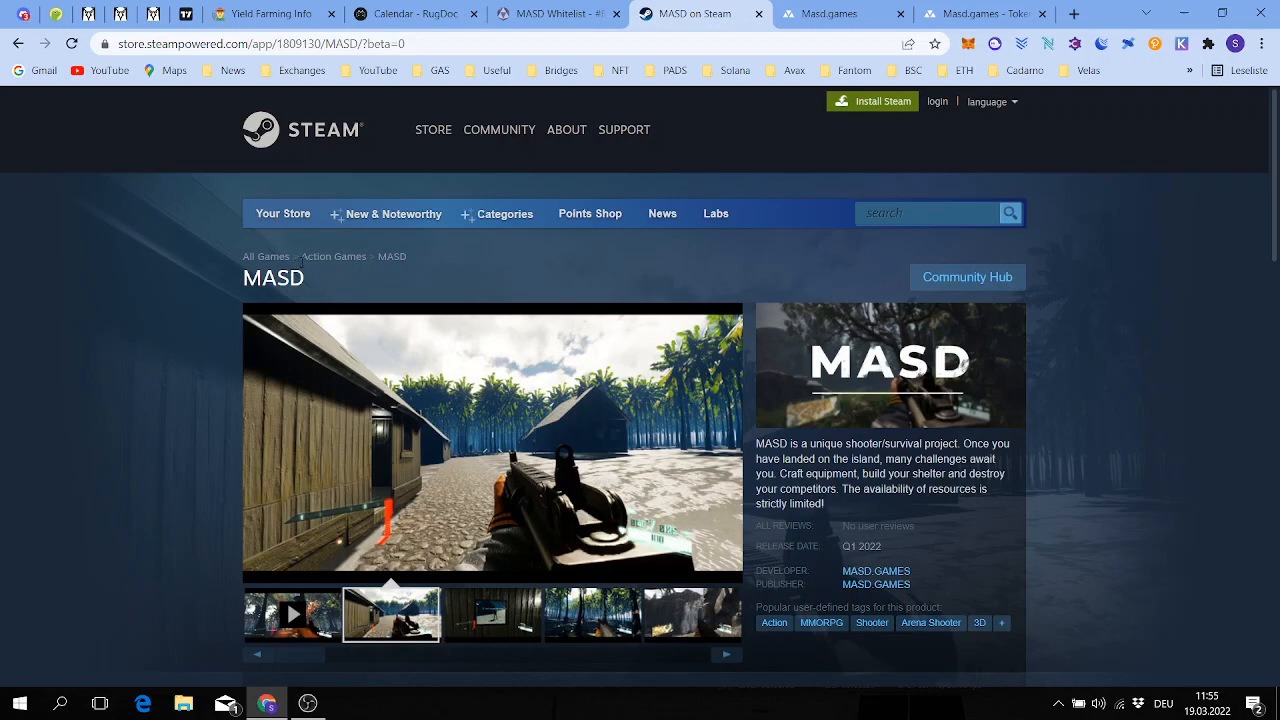
pyautogui.scroll(-3)
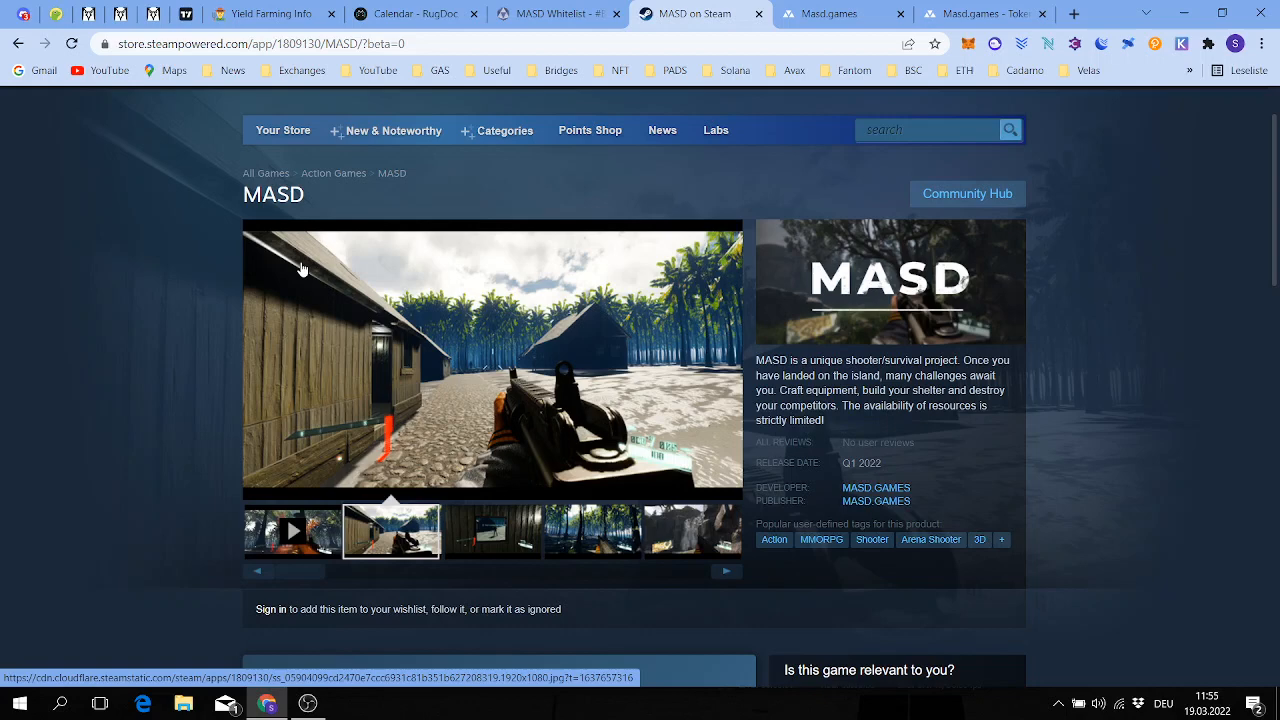
pyautogui.moveTo(490, 236)
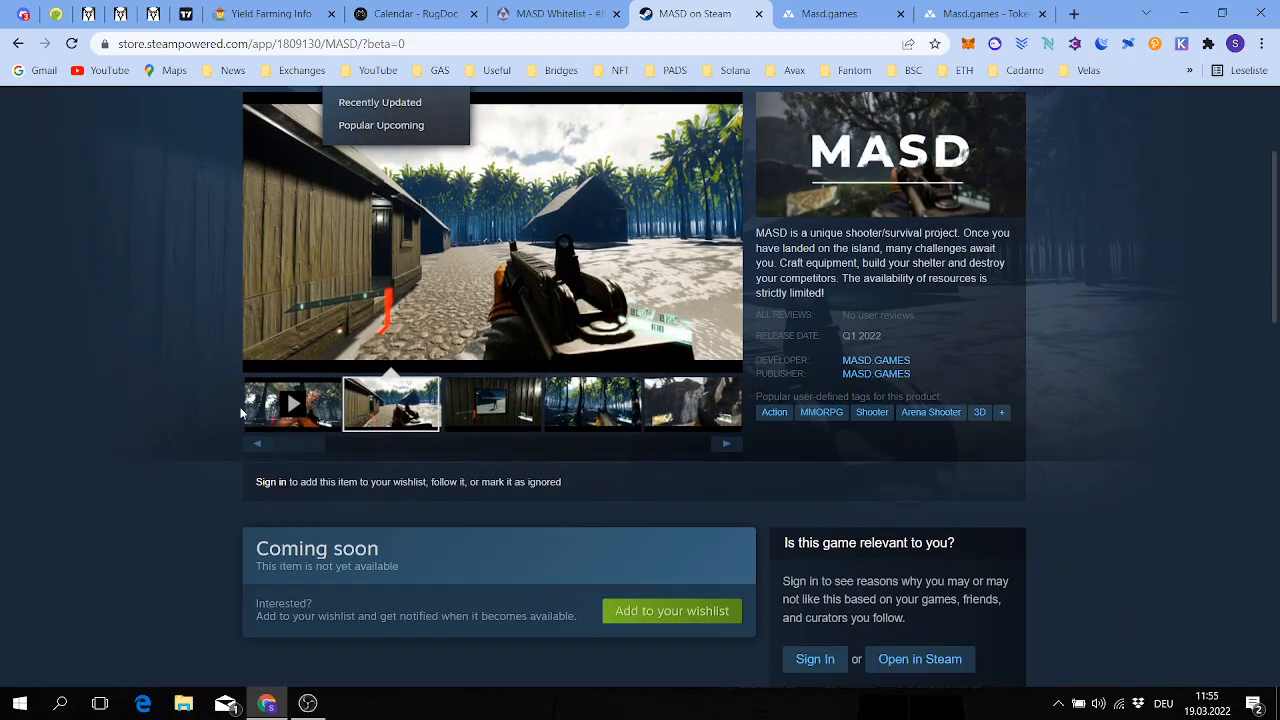
pyautogui.scroll(-3)
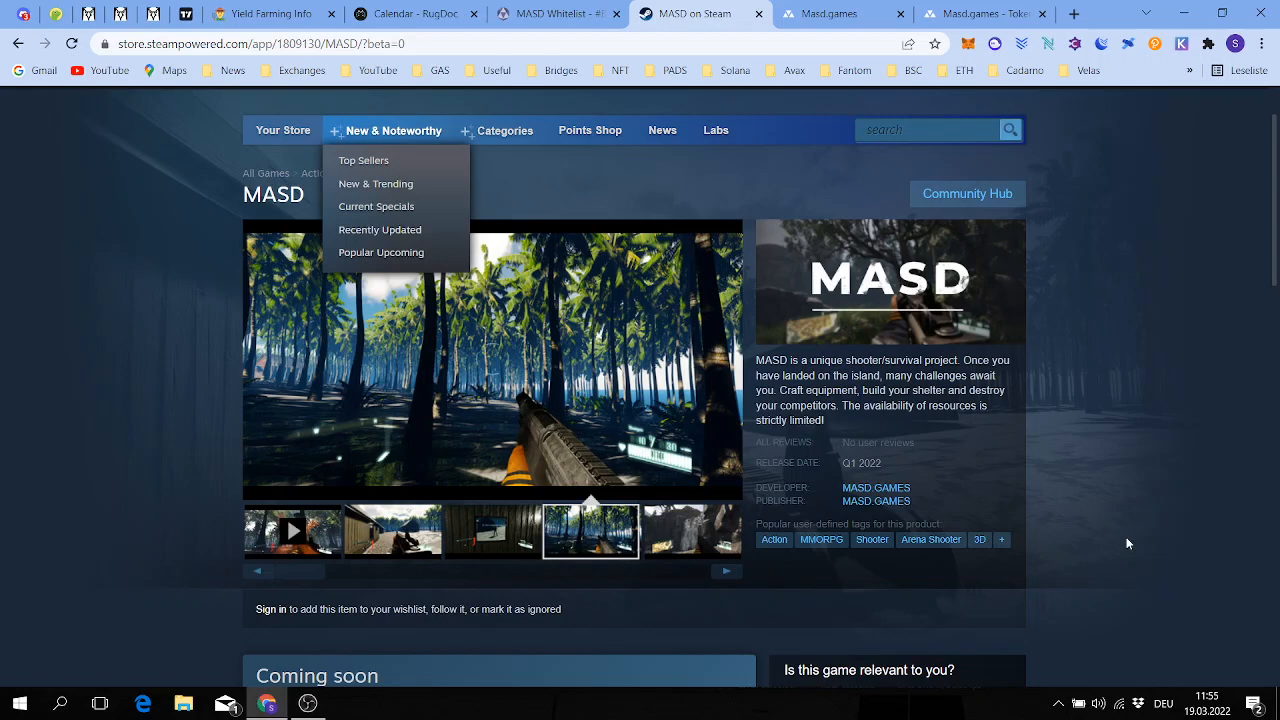
pyautogui.moveTo(110, 225)
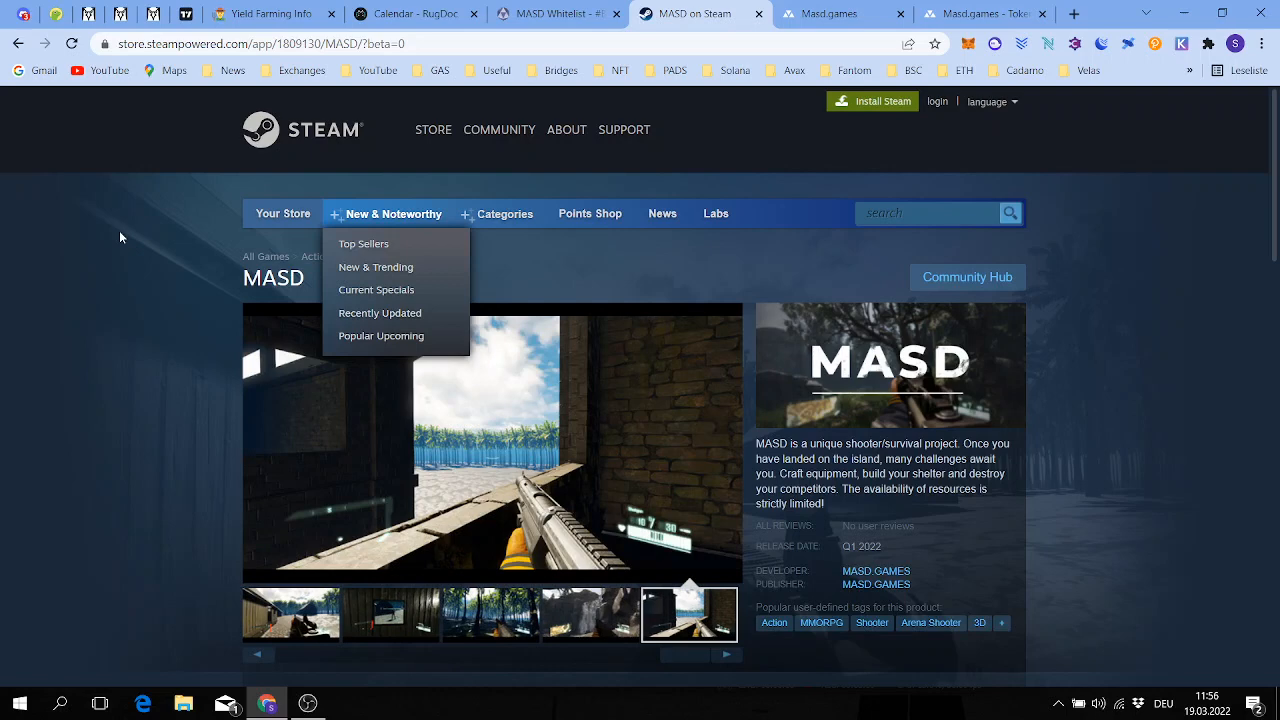
# View the wooden houses screenshot, then the next gameplay screenshot
pyautogui.click(390, 614)
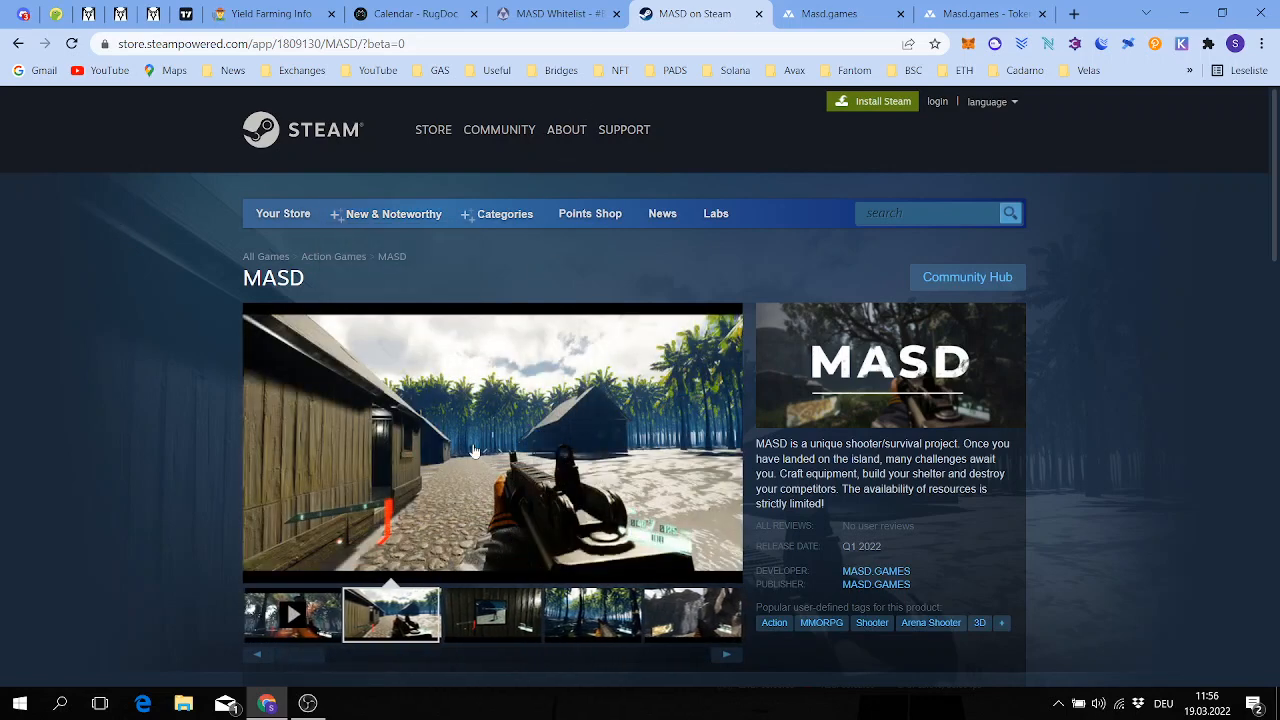
pyautogui.scroll(-3)
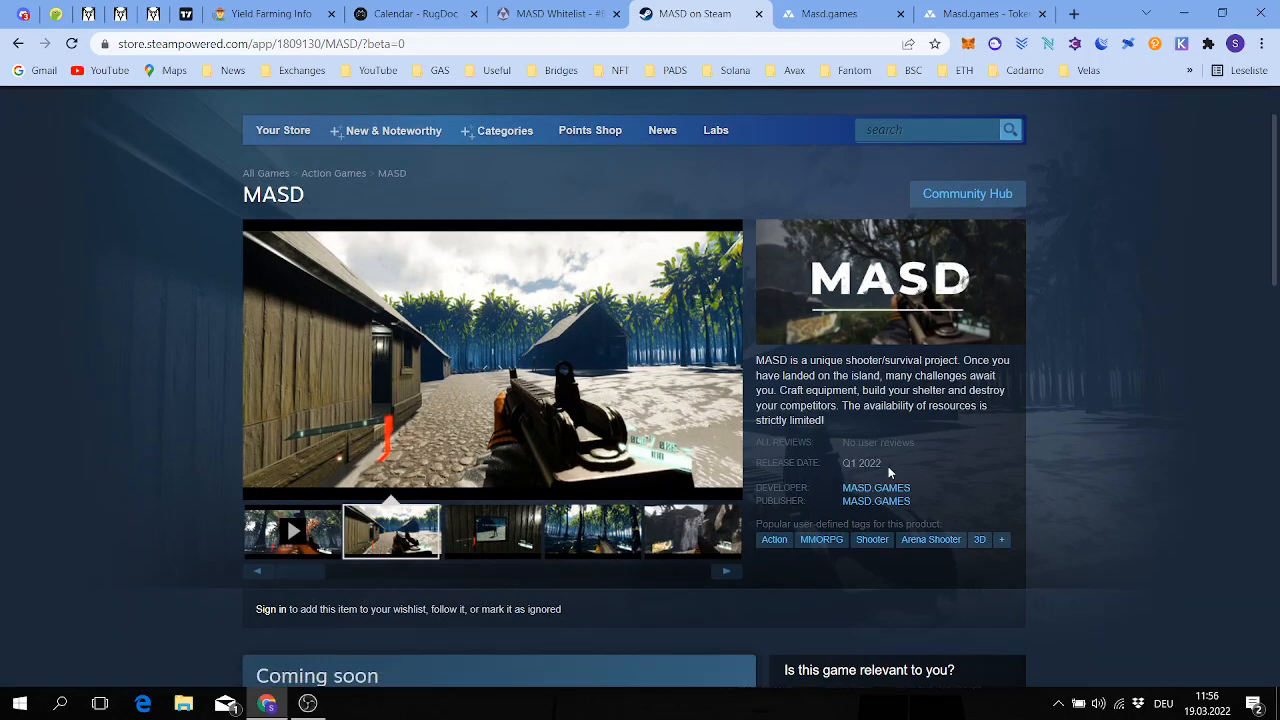
pyautogui.click(491, 531)
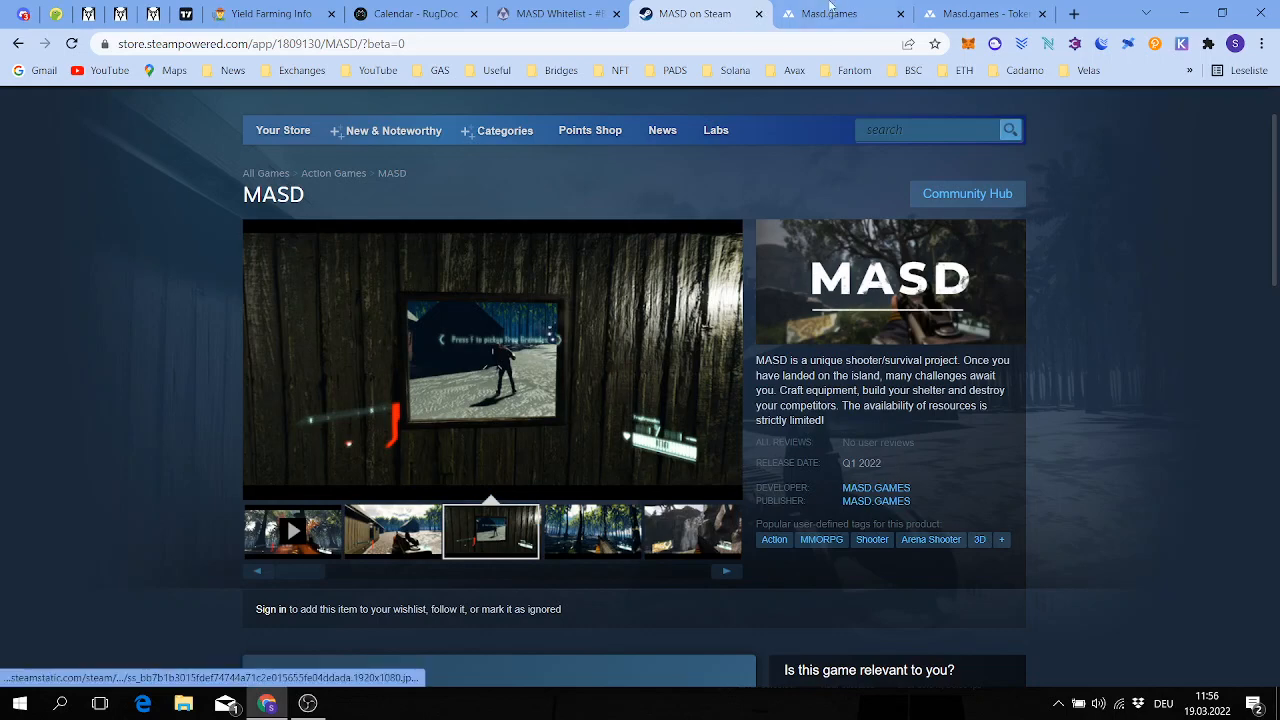
# Bring up the masd.games homepage and play its gameplay video
pyautogui.click(835, 13)
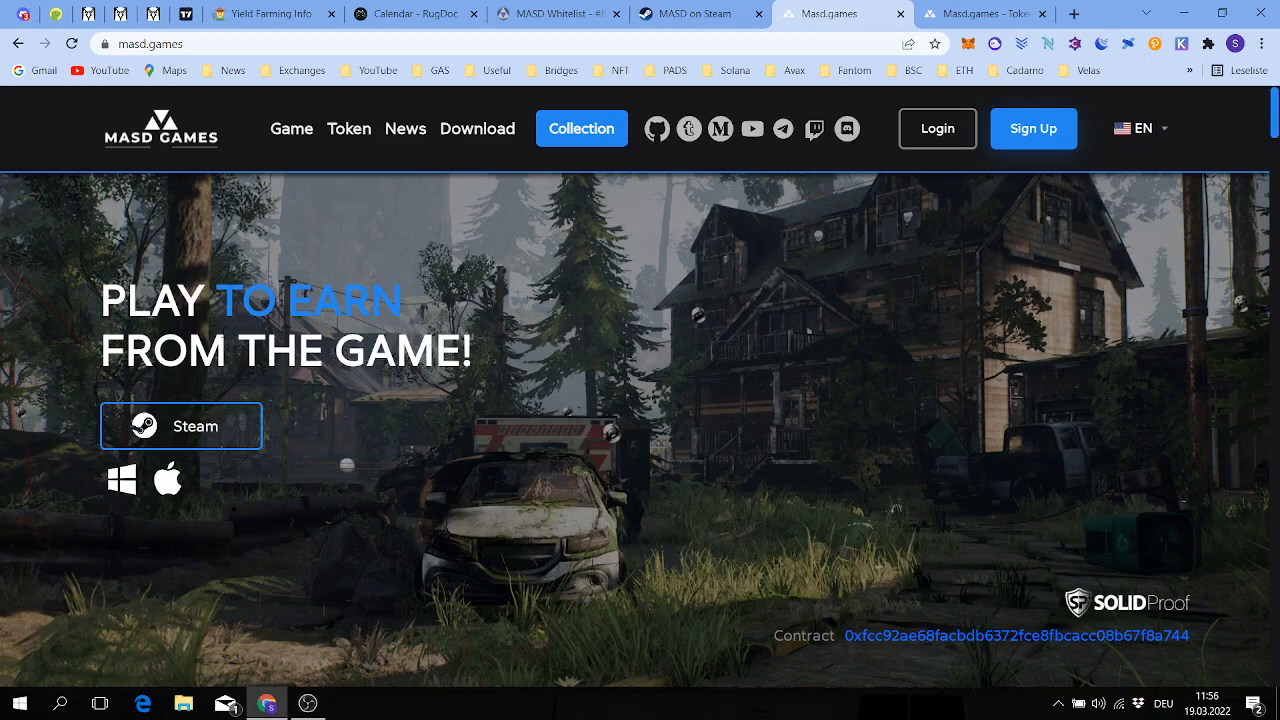
pyautogui.moveTo(838, 398)
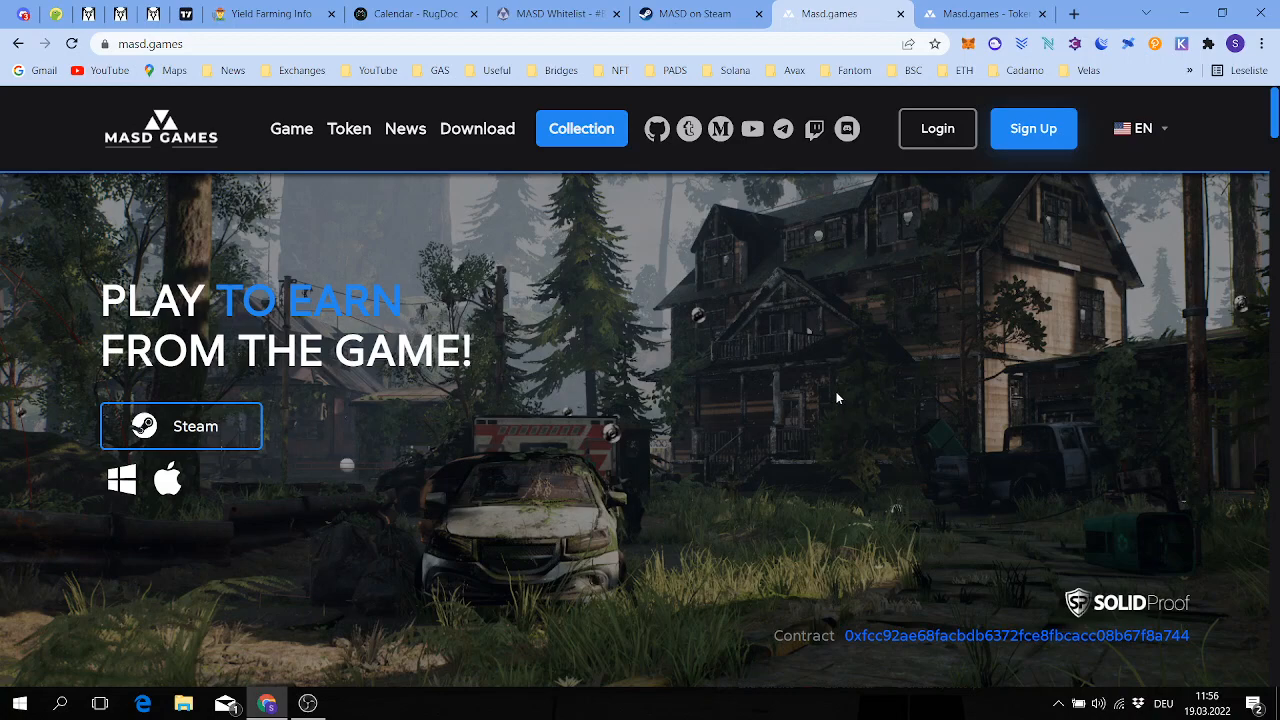
pyautogui.scroll(-3)
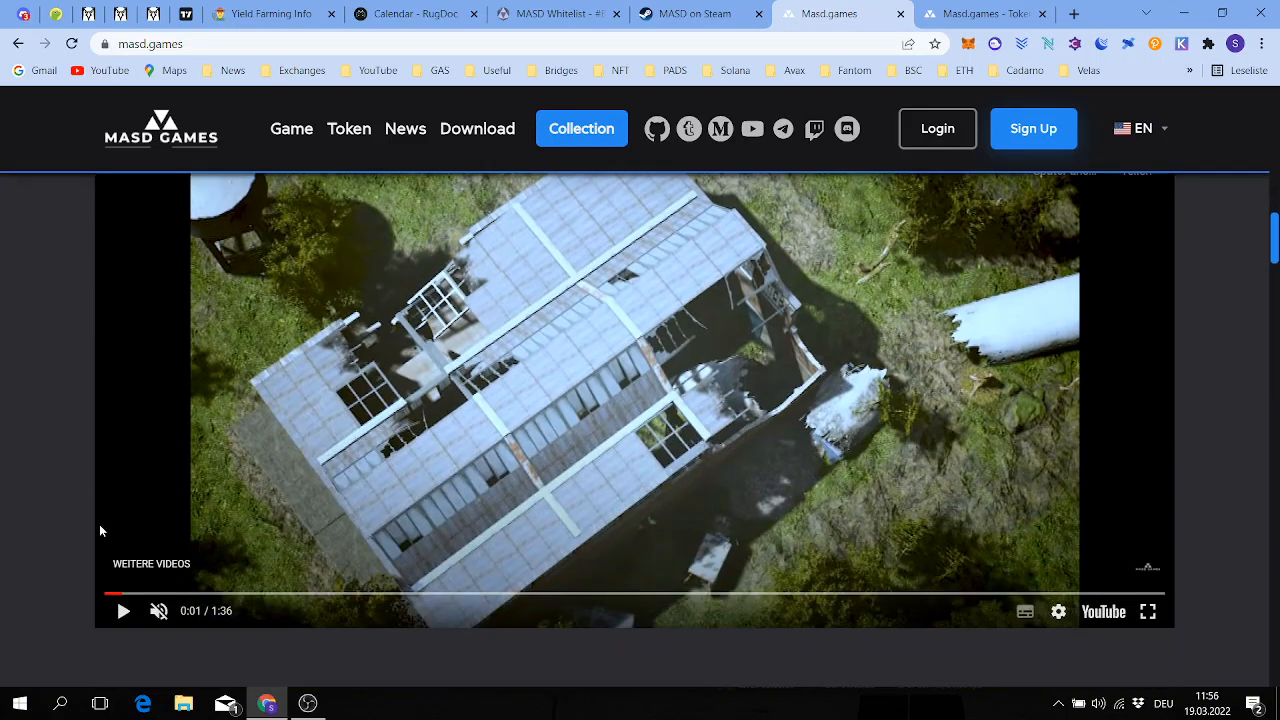
pyautogui.click(123, 611)
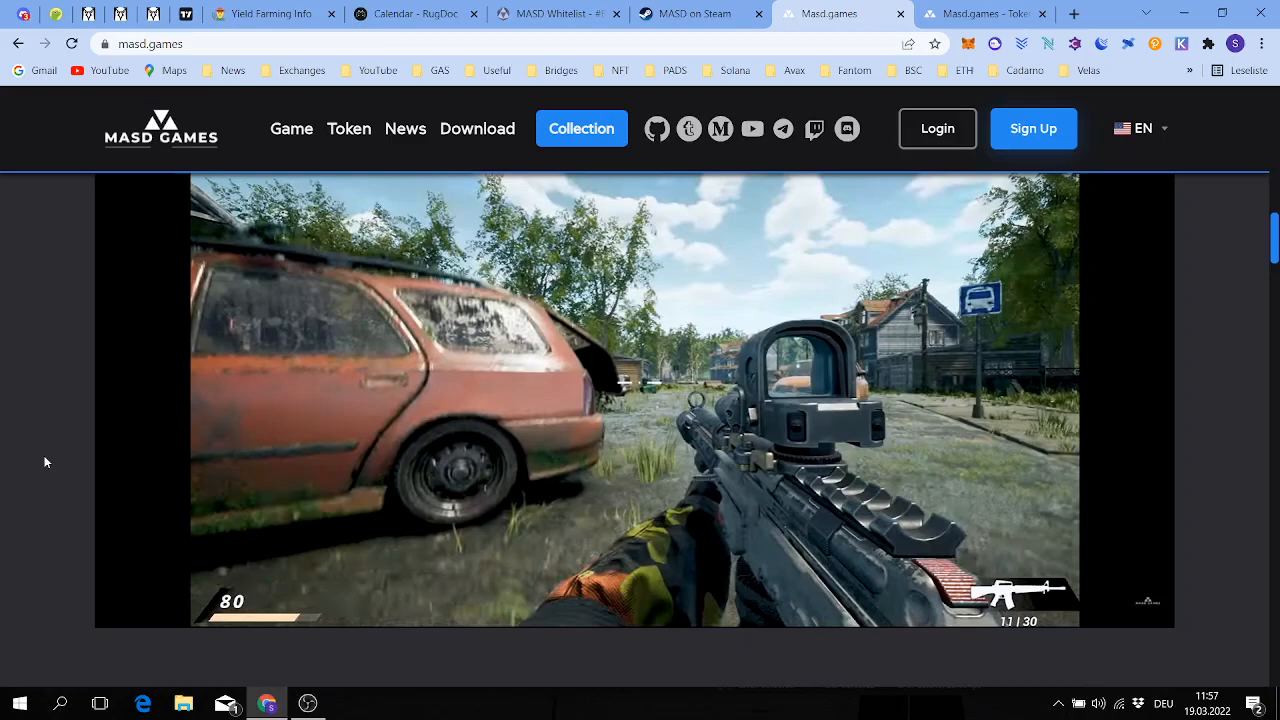
# Scroll past the feature cards and Token MASD section to the About Us team
pyautogui.scroll(-3)
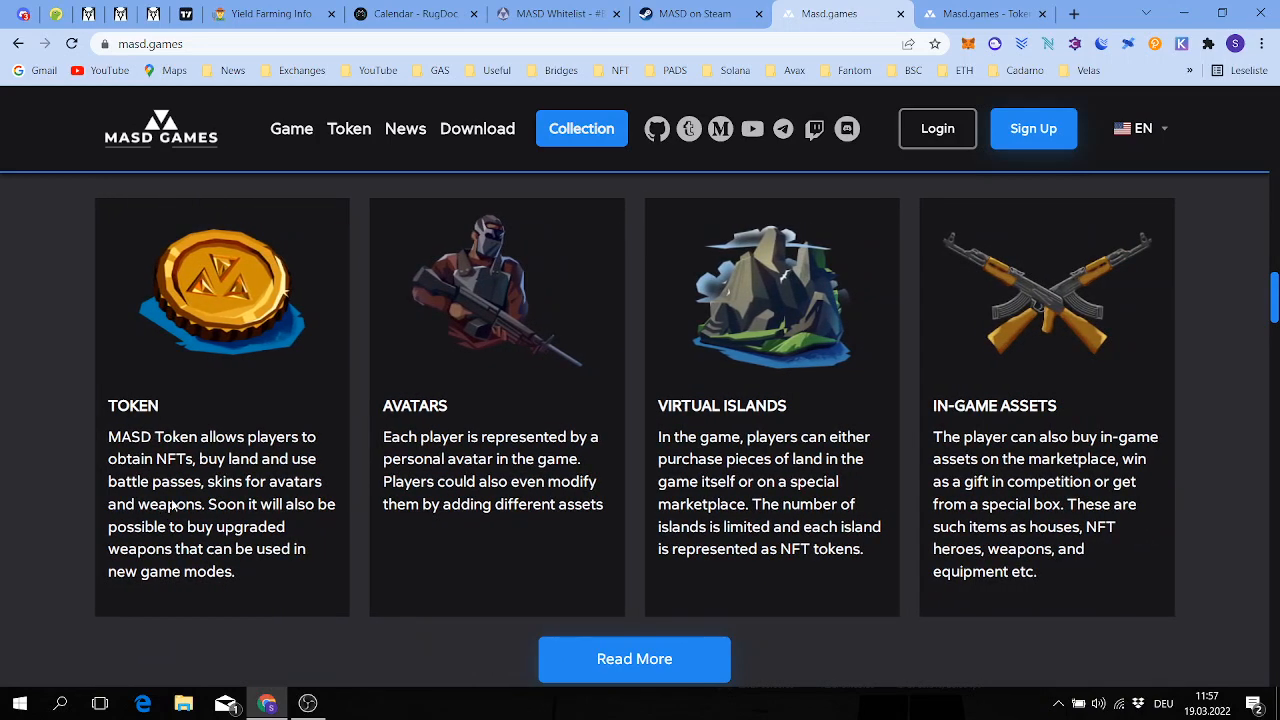
pyautogui.scroll(-3)
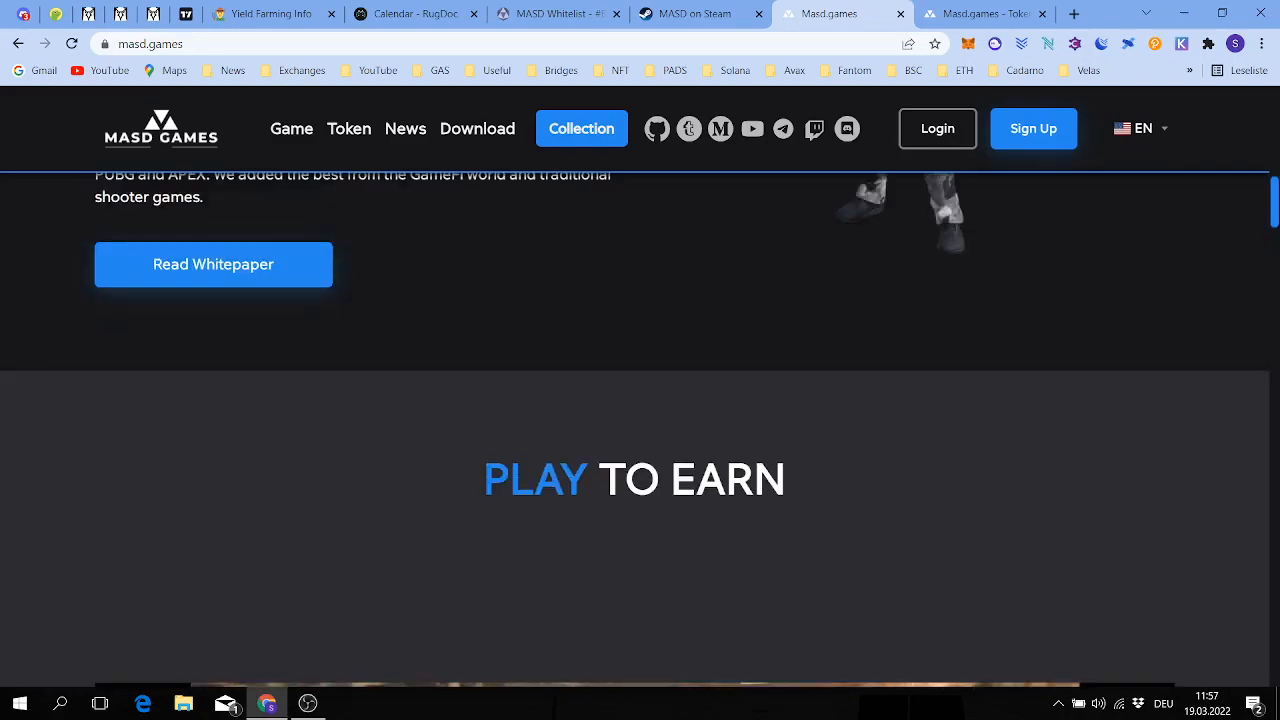
pyautogui.scroll(-3)
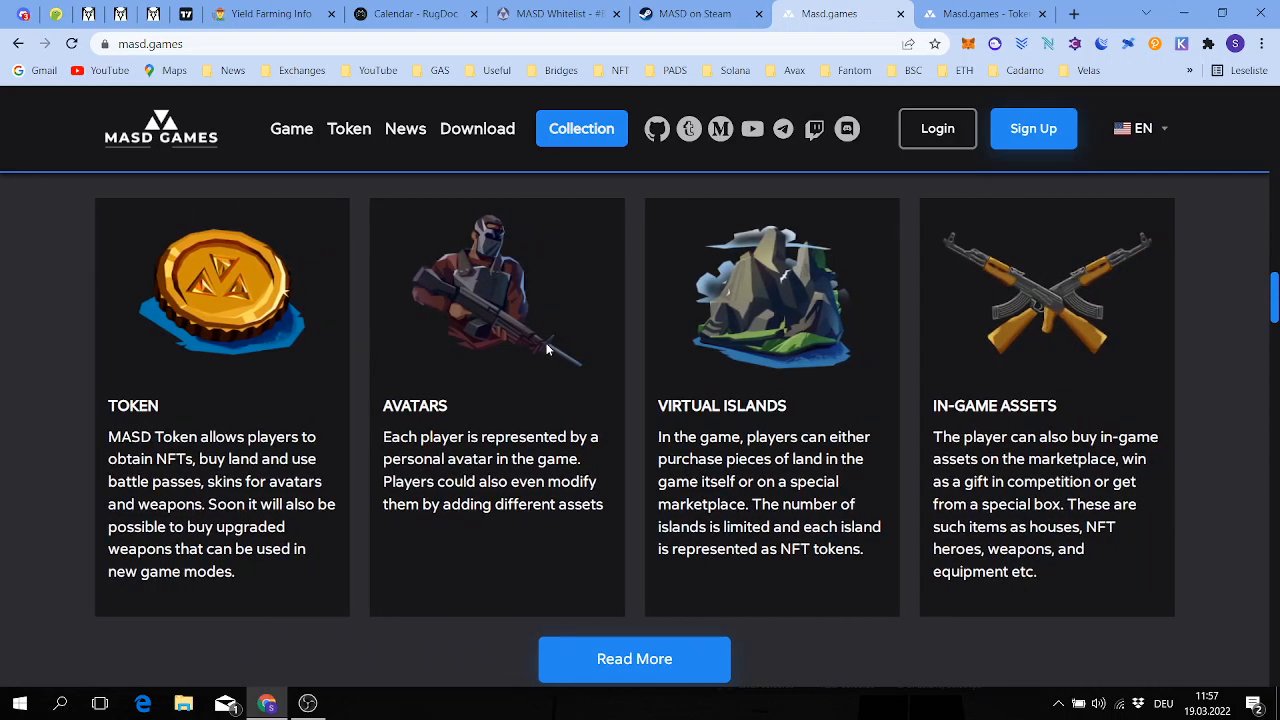
pyautogui.moveTo(805, 397)
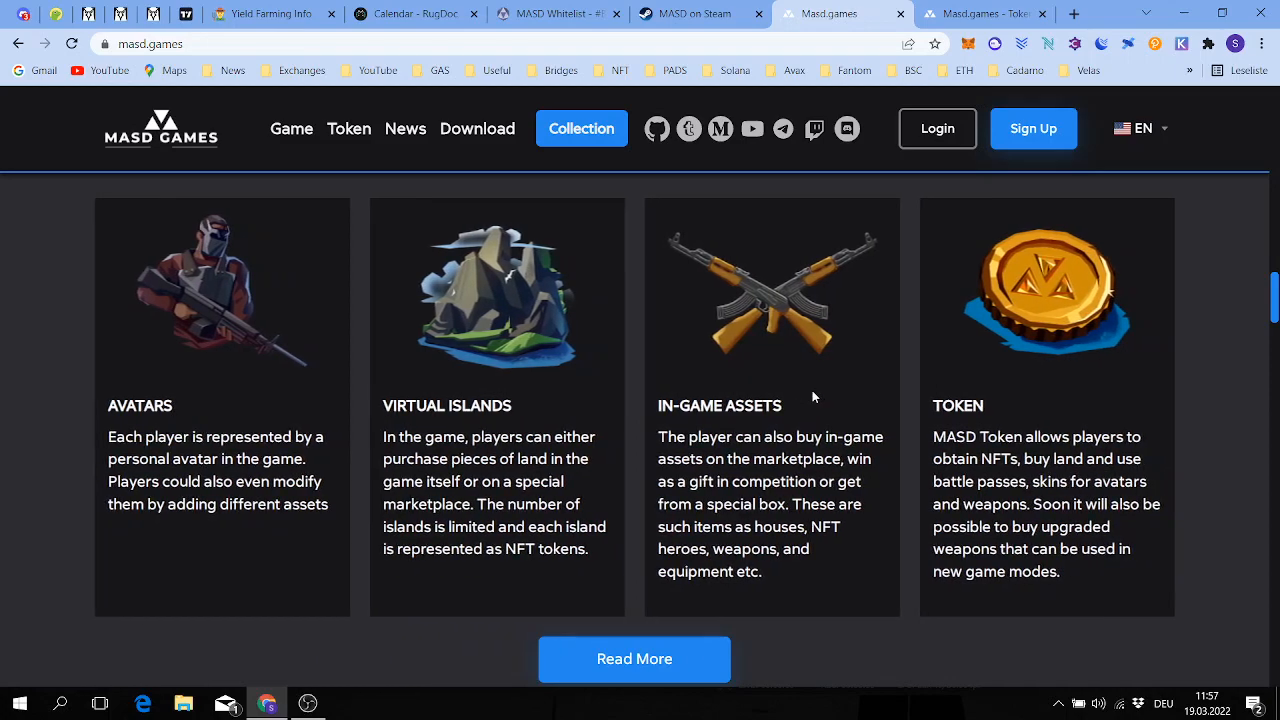
pyautogui.scroll(-3)
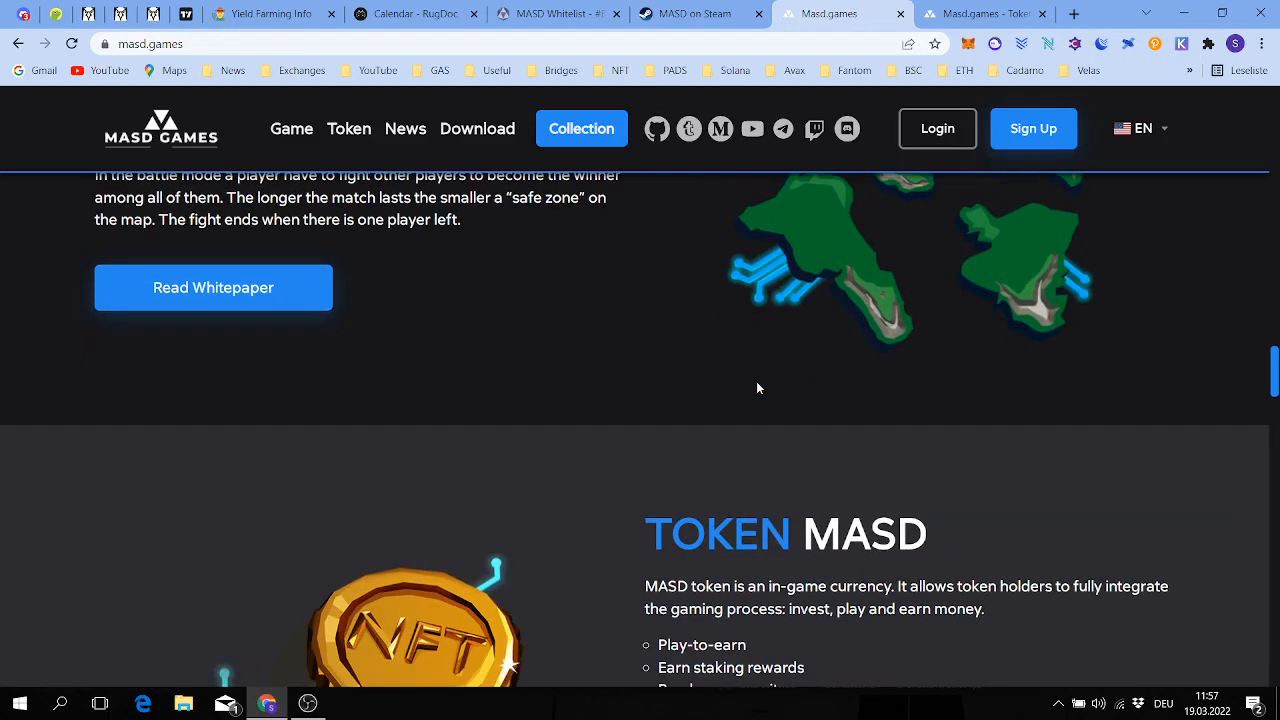
pyautogui.scroll(-3)
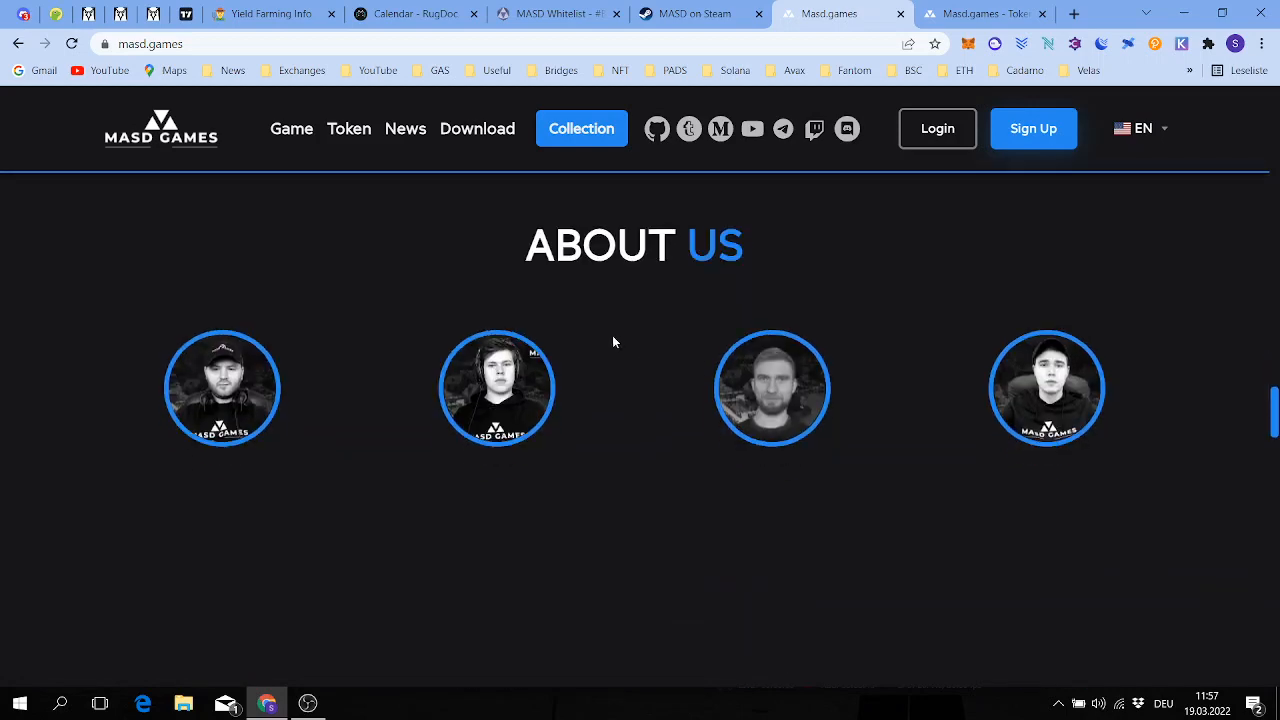
pyautogui.scroll(-3)
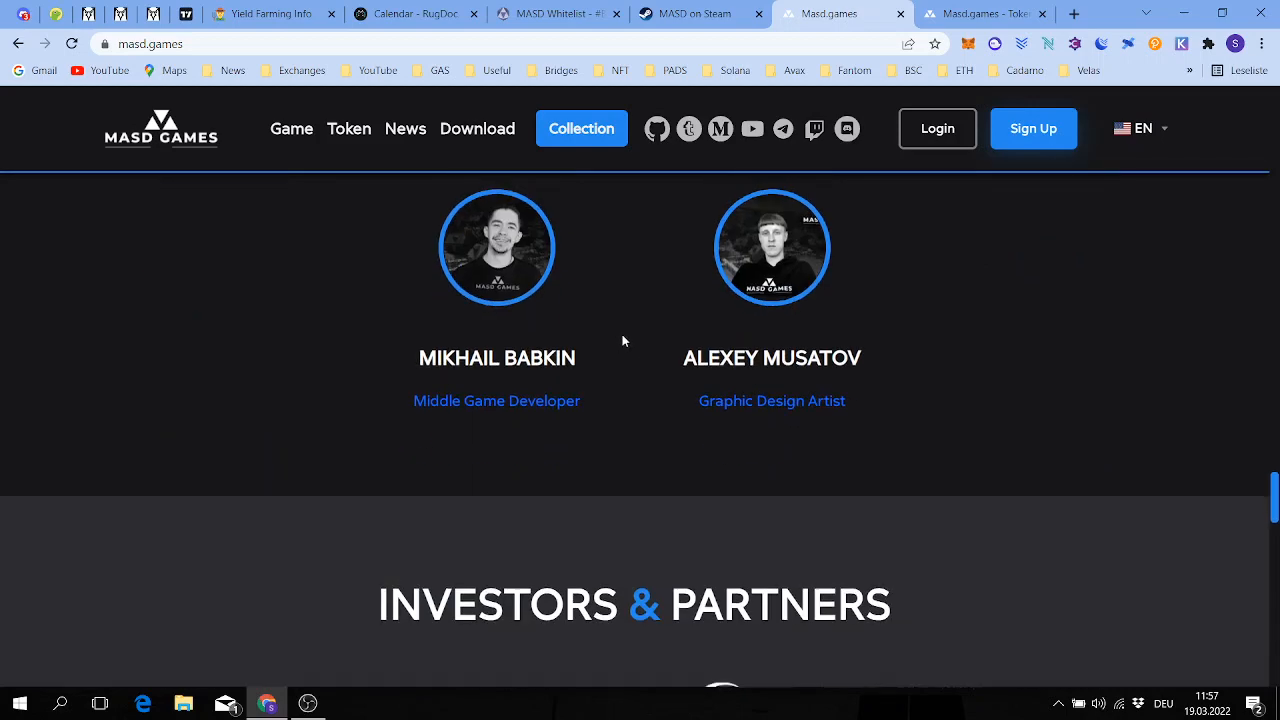
pyautogui.scroll(3)
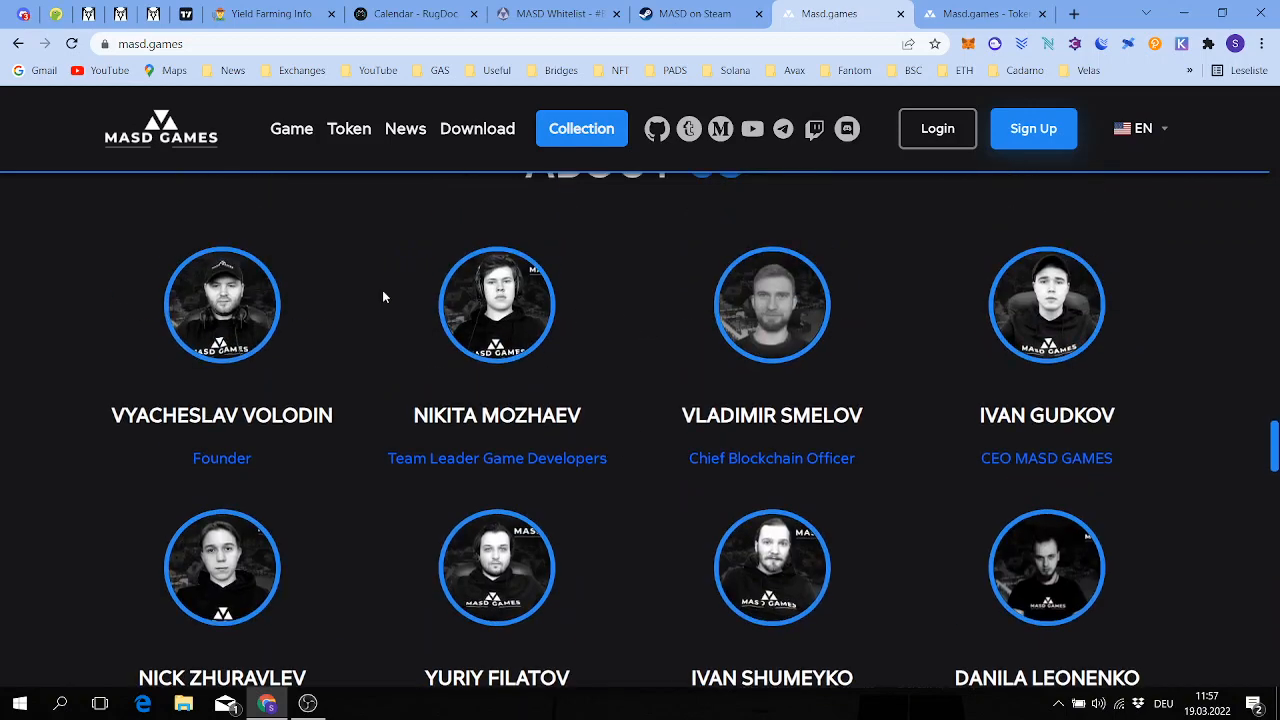
pyautogui.moveTo(332, 280)
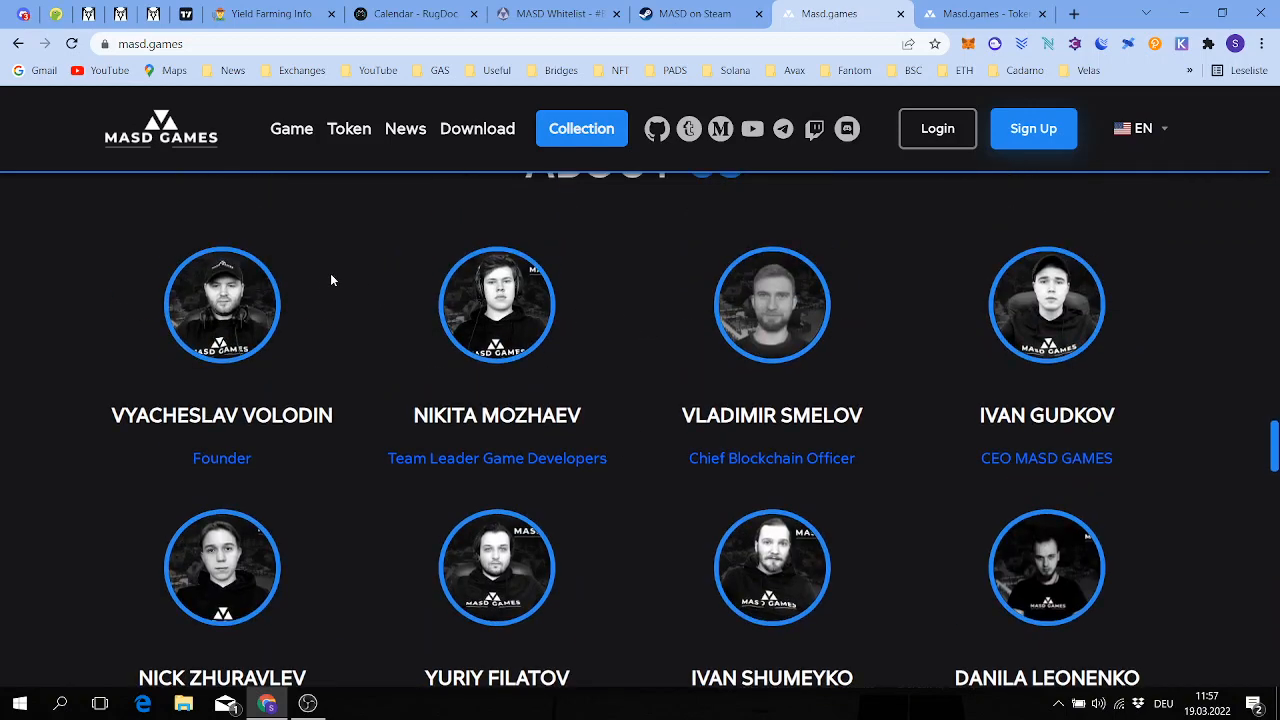
pyautogui.scroll(-3)
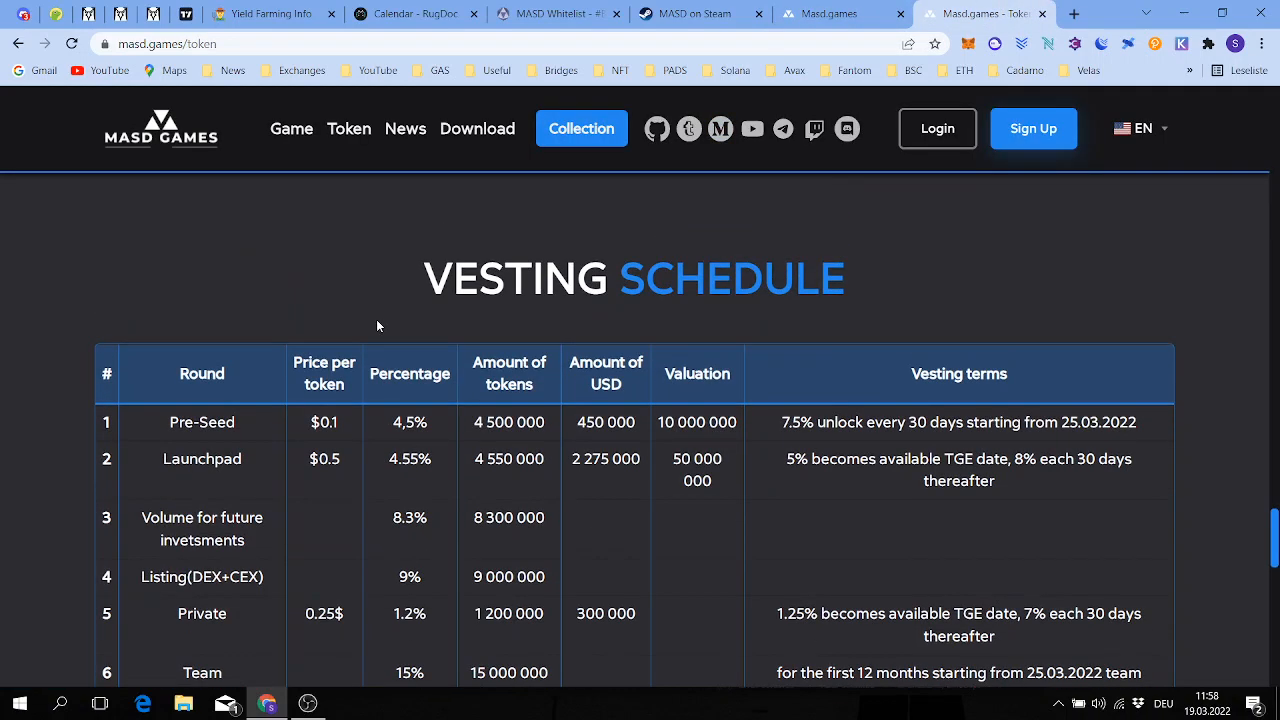
# Review the vesting schedule, highlighting the 8% Launchpad figure, then scroll back toward the top
pyautogui.scroll(-3)
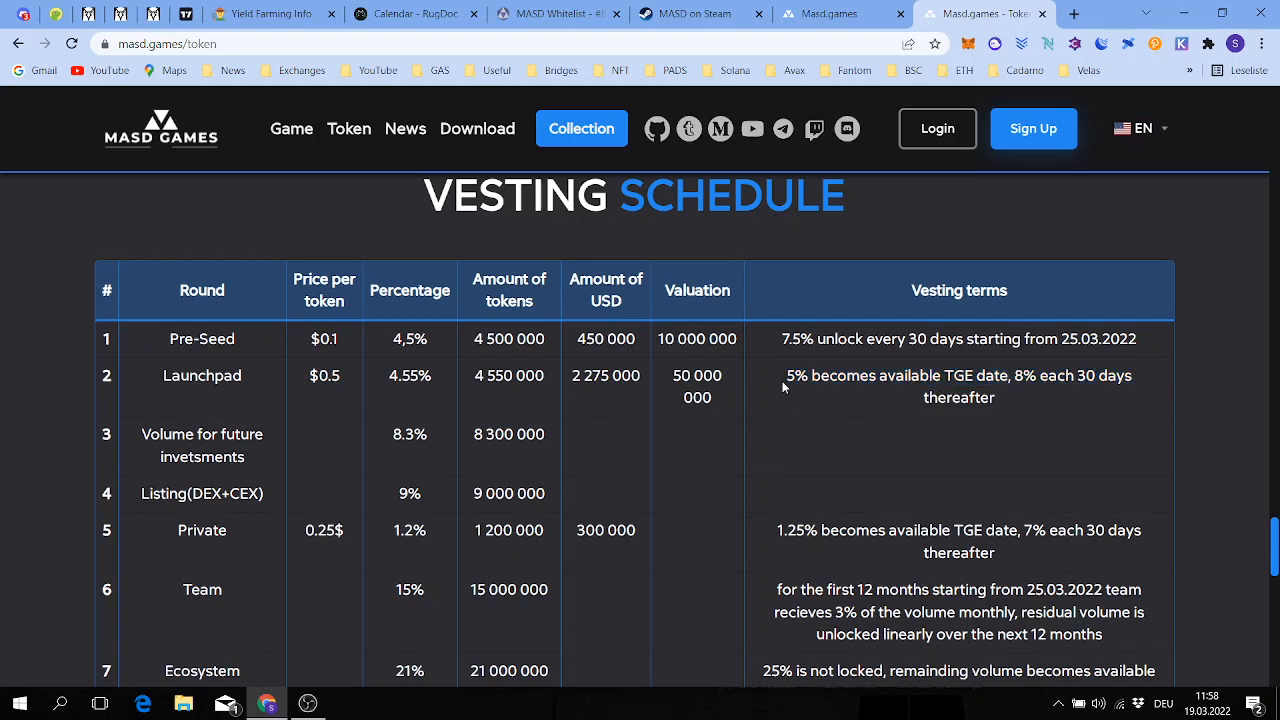
pyautogui.doubleClick(798, 376)
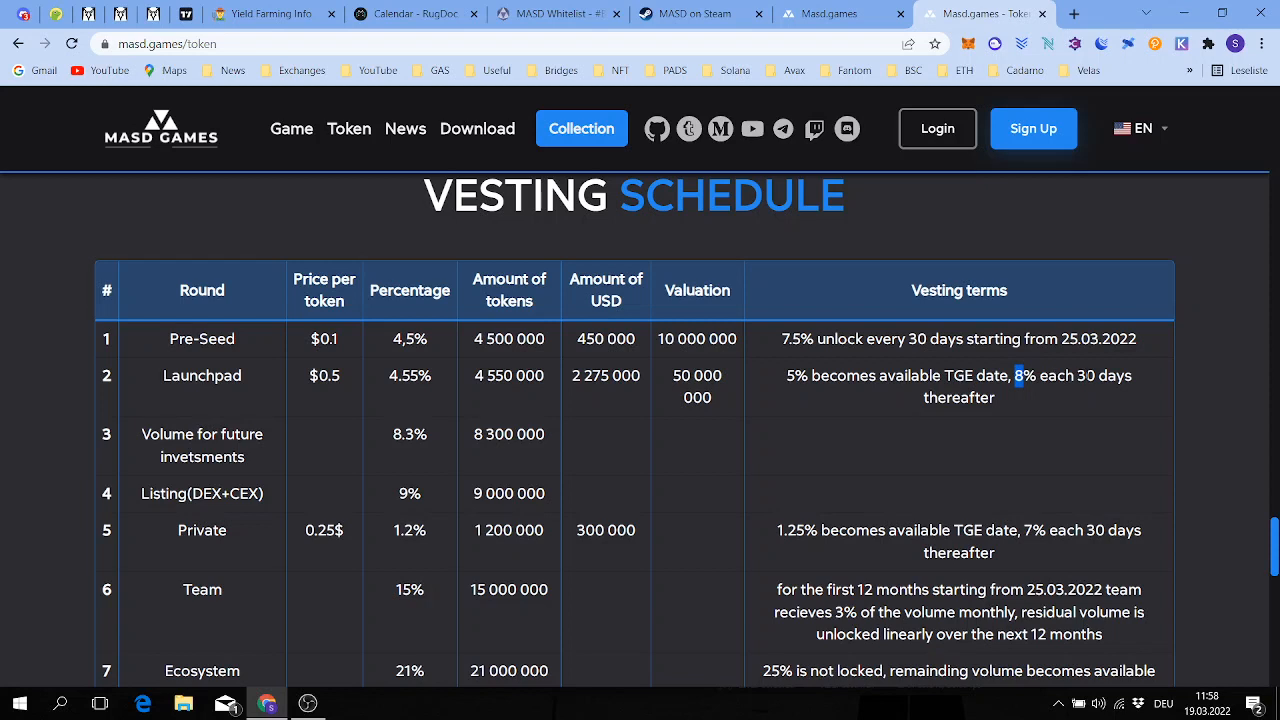
pyautogui.moveTo(1016, 402)
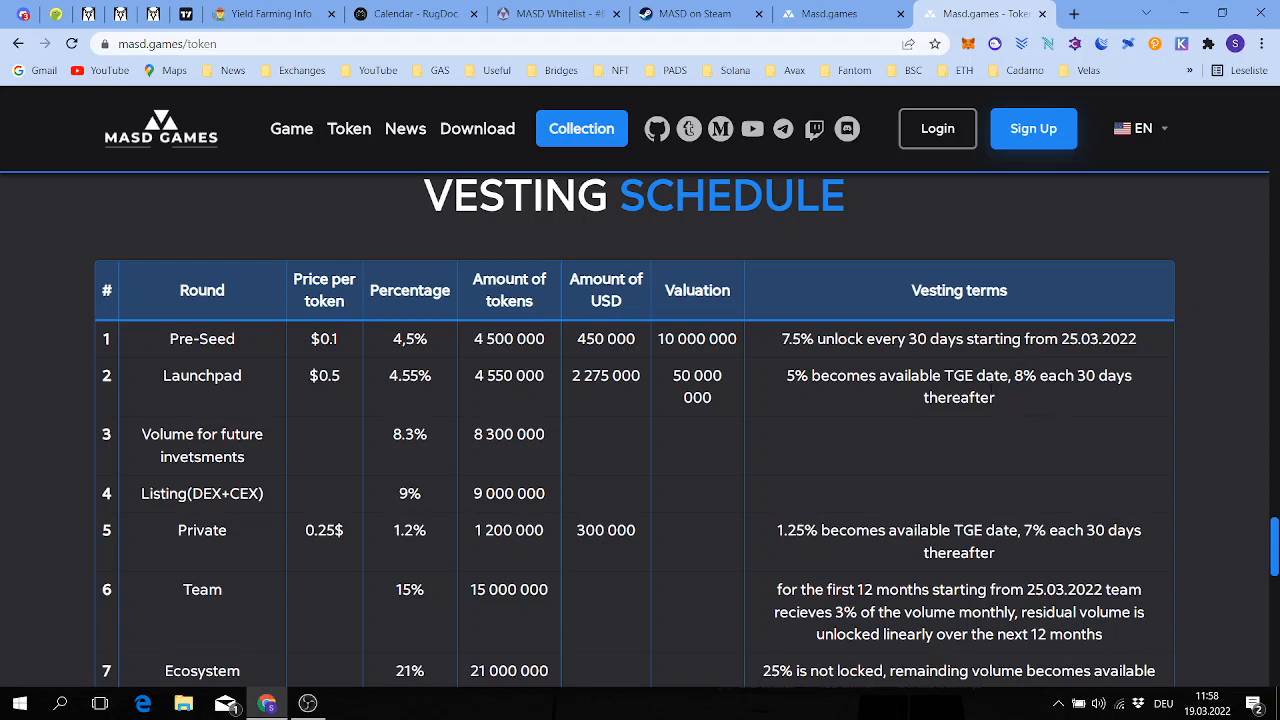
pyautogui.moveTo(958, 414)
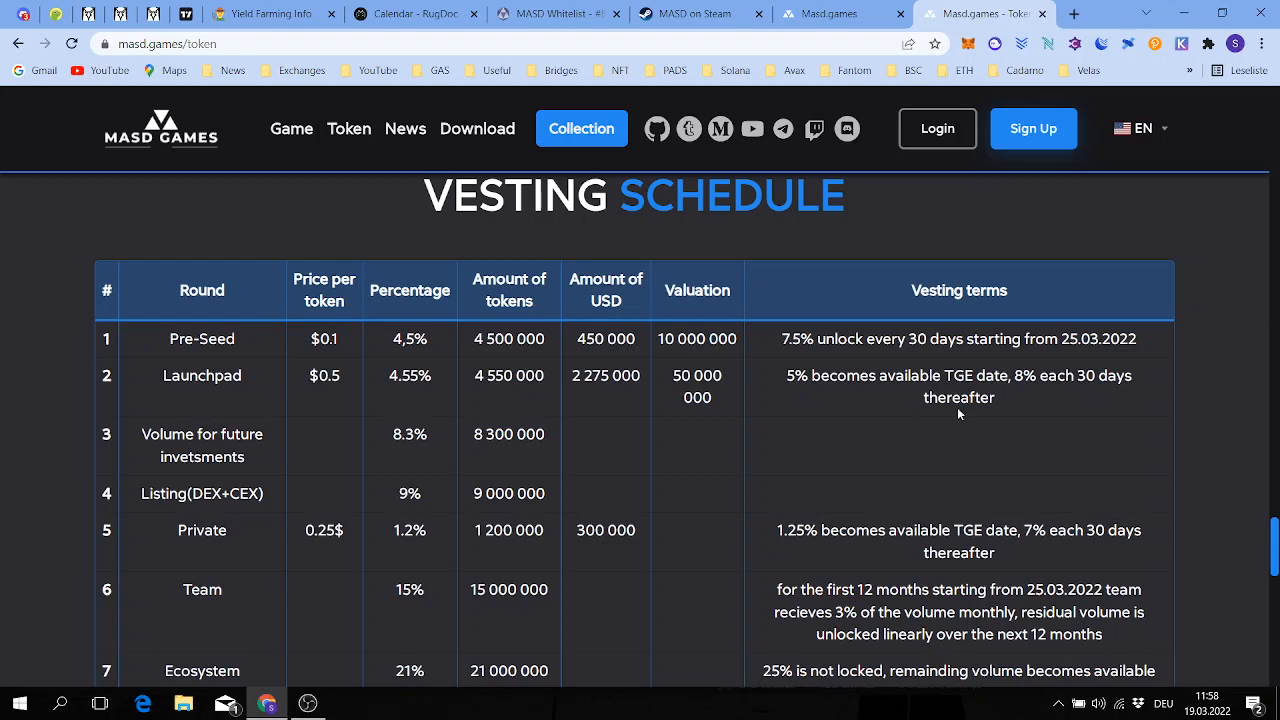
pyautogui.moveTo(781, 384)
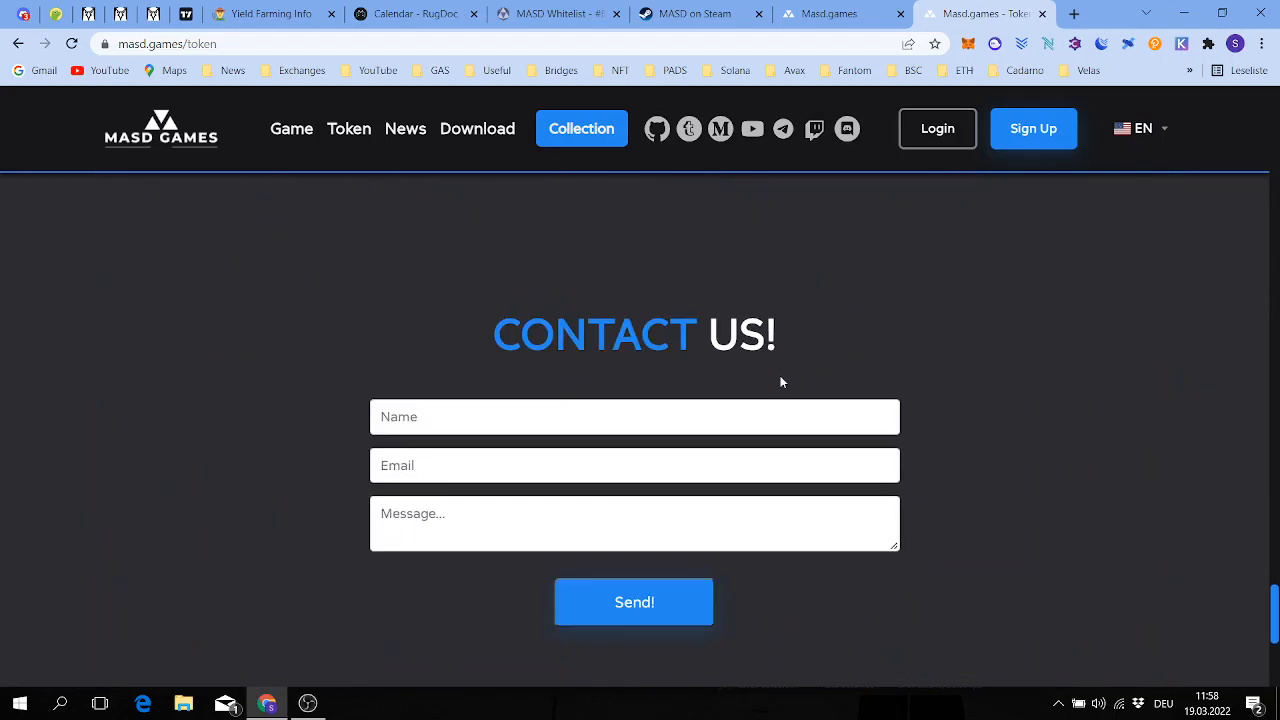
pyautogui.click(349, 128)
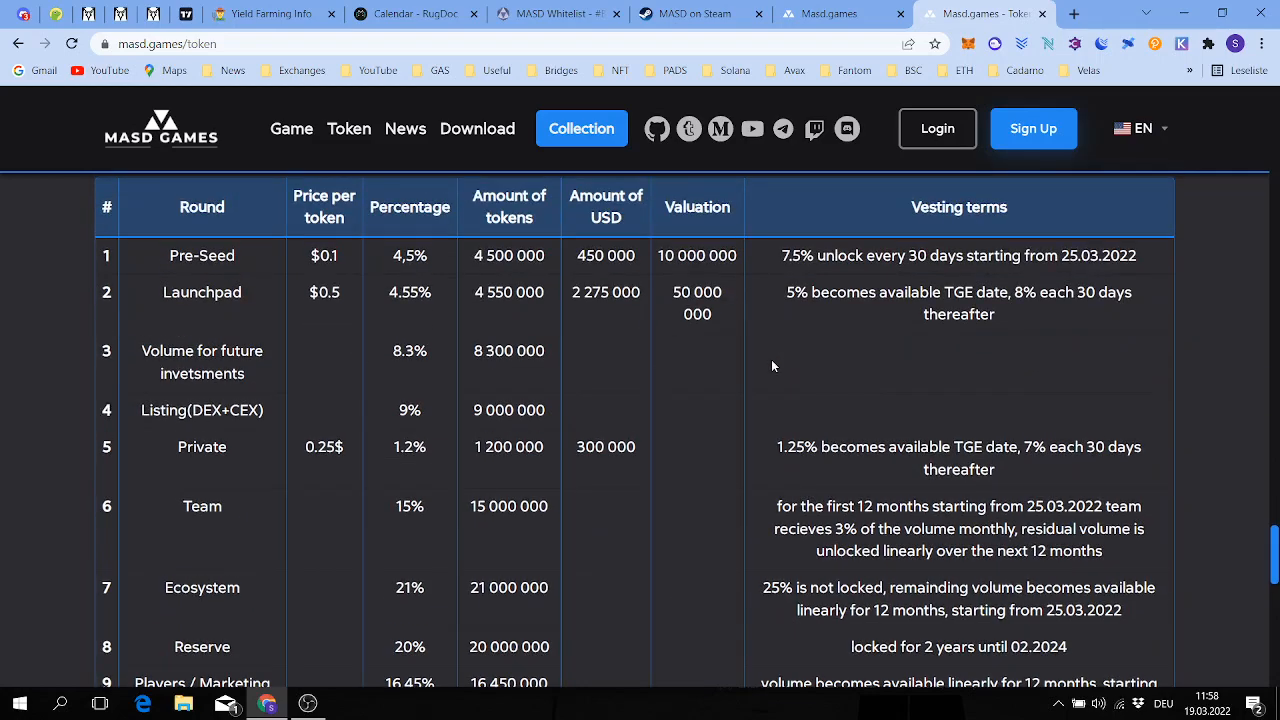
pyautogui.scroll(3)
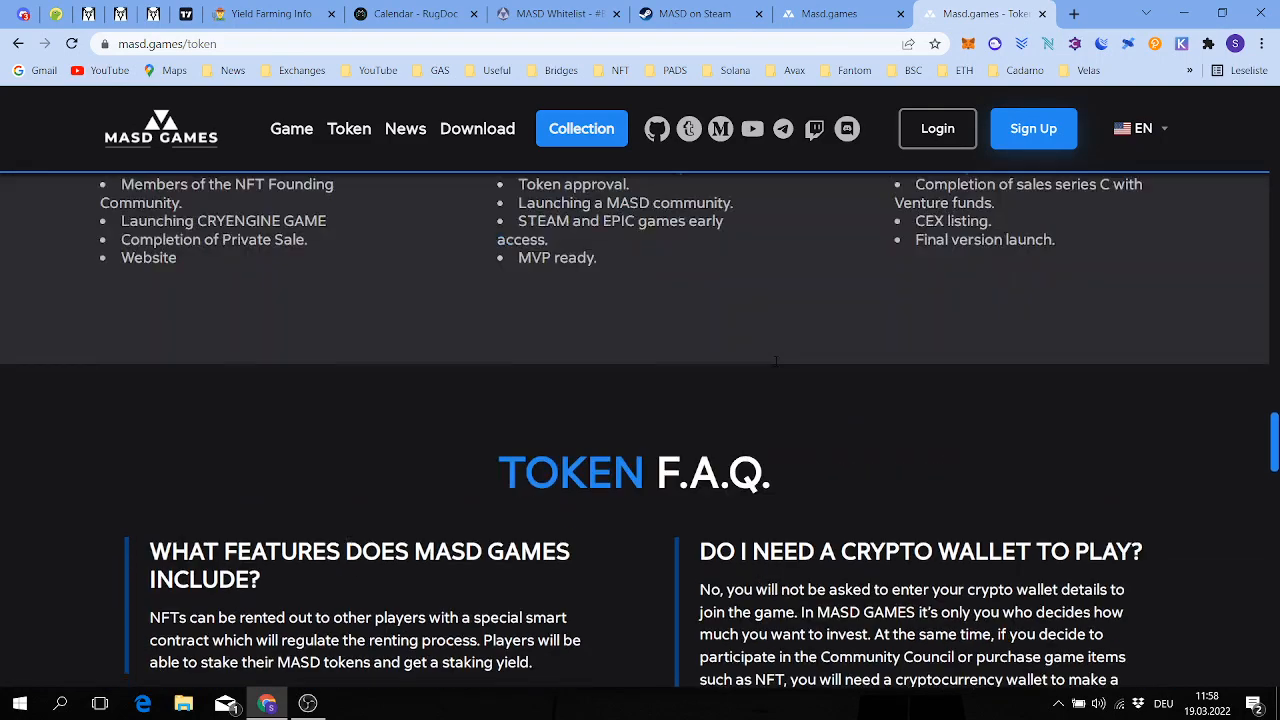
pyautogui.scroll(3)
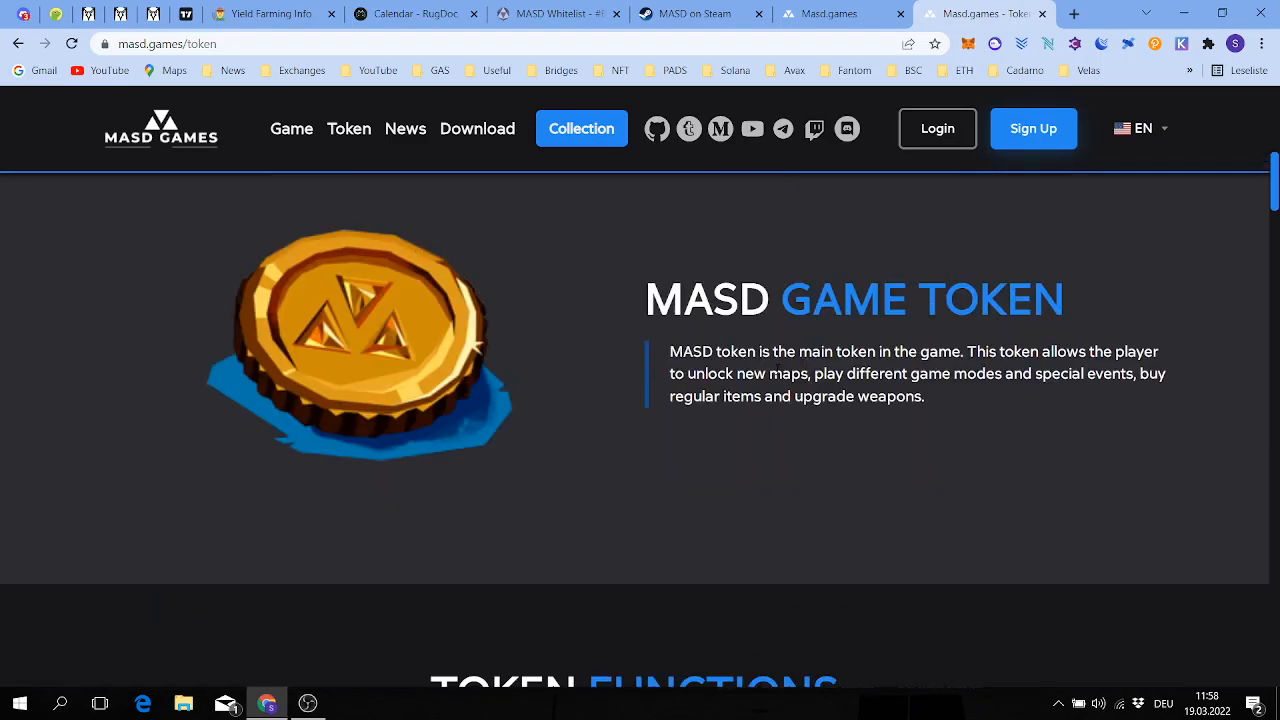
pyautogui.click(348, 128)
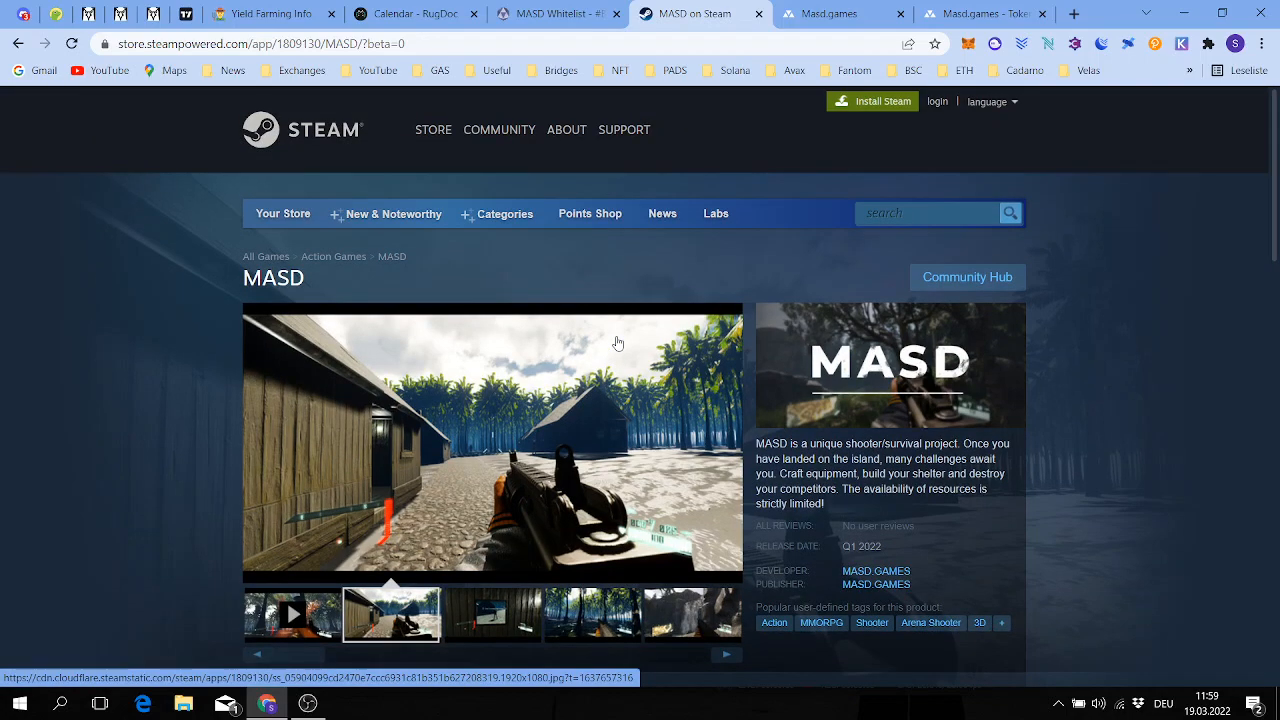
# Scroll the MASD Steam page down to the Q1 2022 release date and Coming soon panel
pyautogui.scroll(-3)
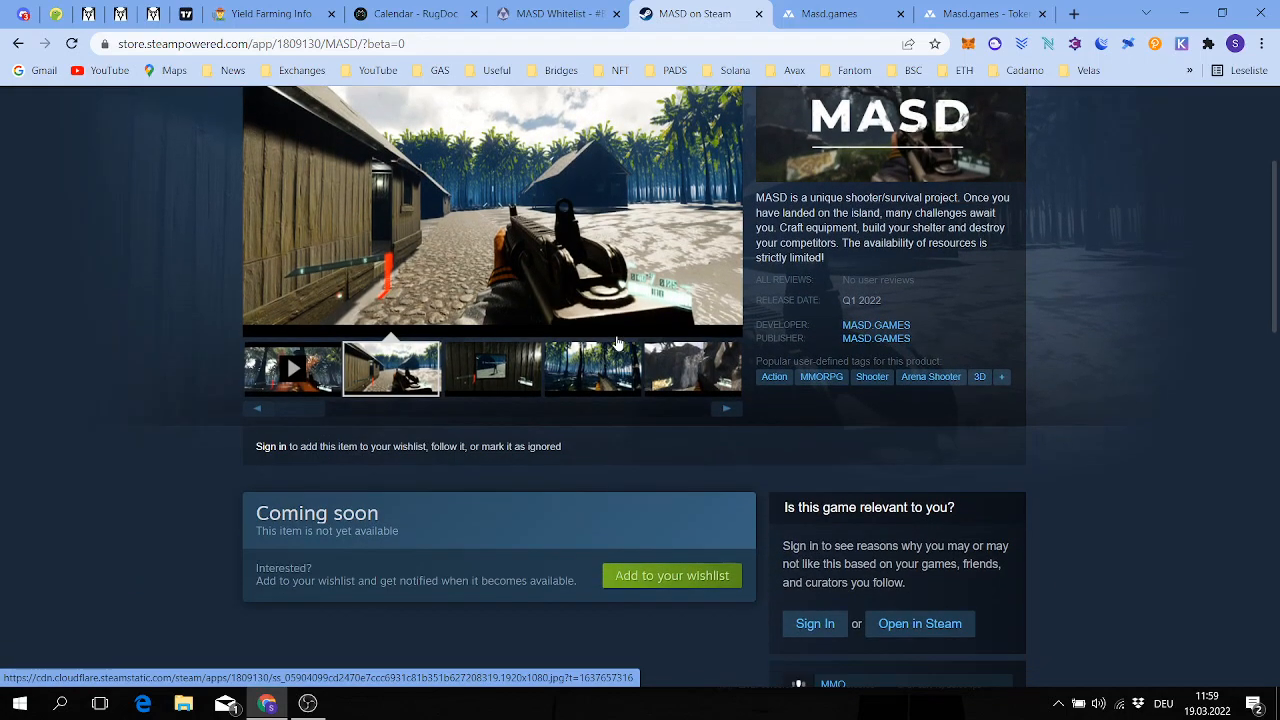
pyautogui.scroll(-3)
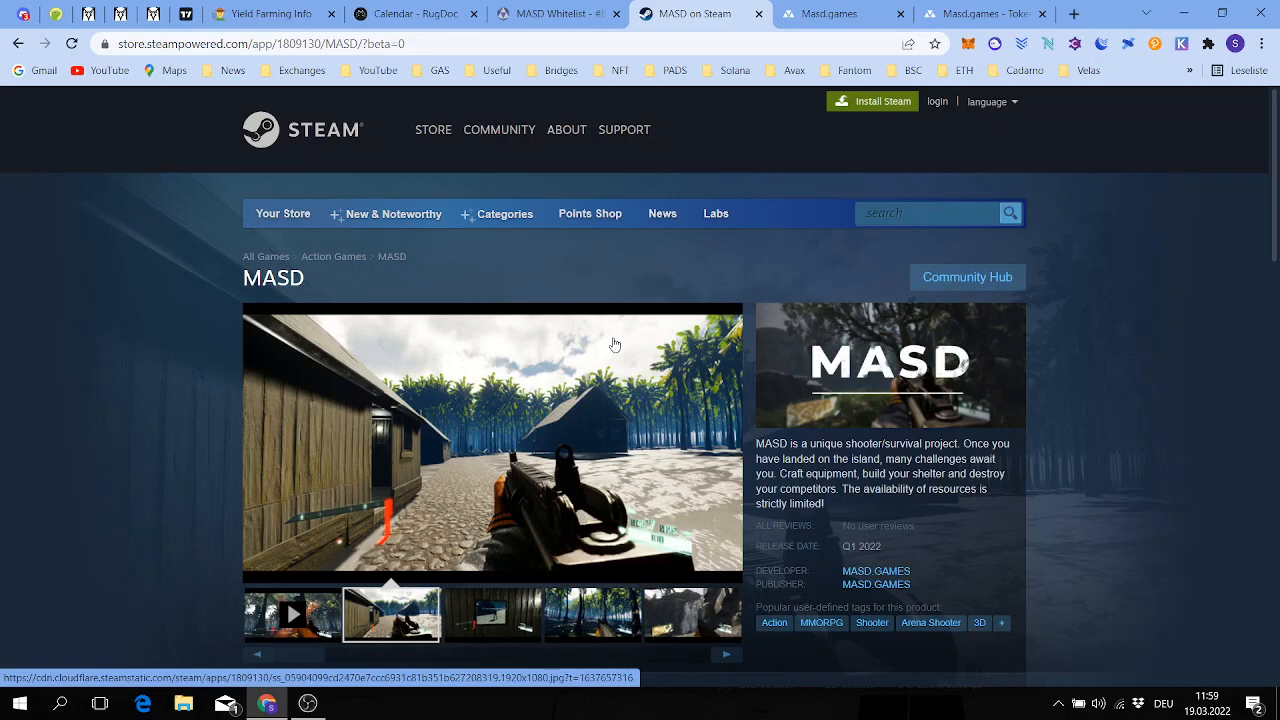
pyautogui.moveTo(672, 245)
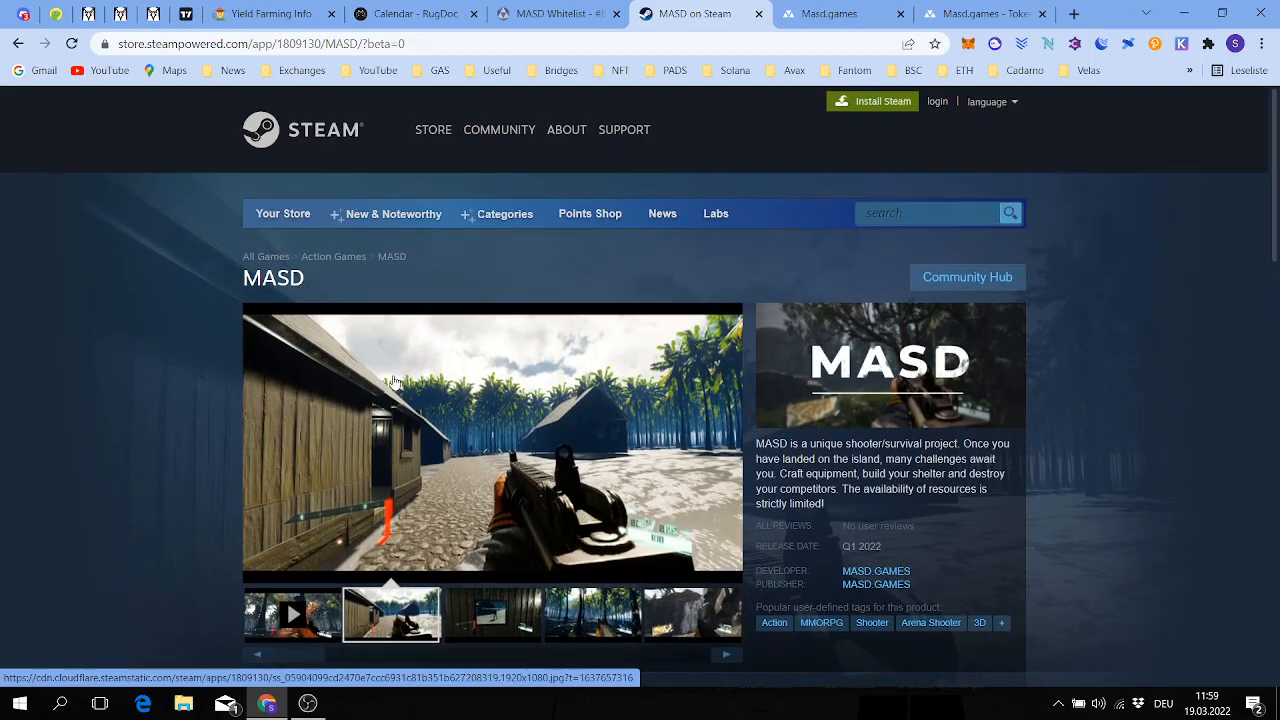
pyautogui.moveTo(400, 382)
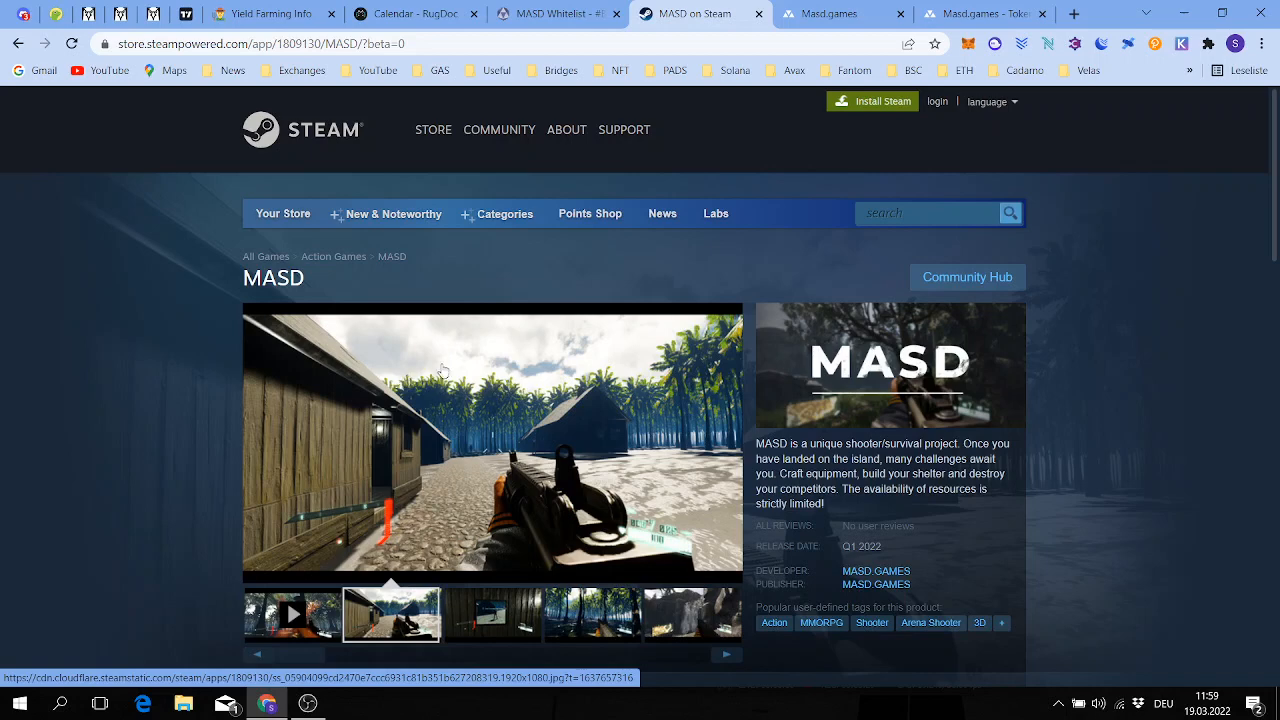
pyautogui.scroll(-3)
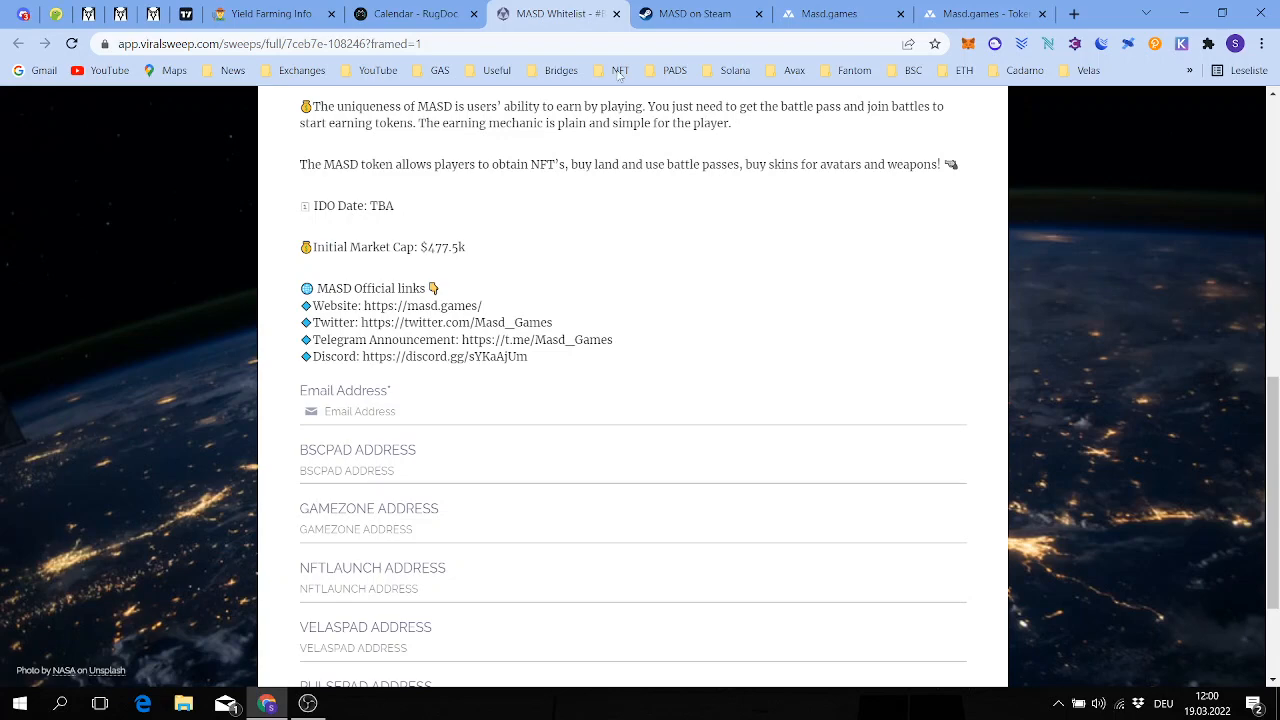
# Scroll the whitelist page up to the IDO Coming Soon banner and announcement
pyautogui.scroll(3)
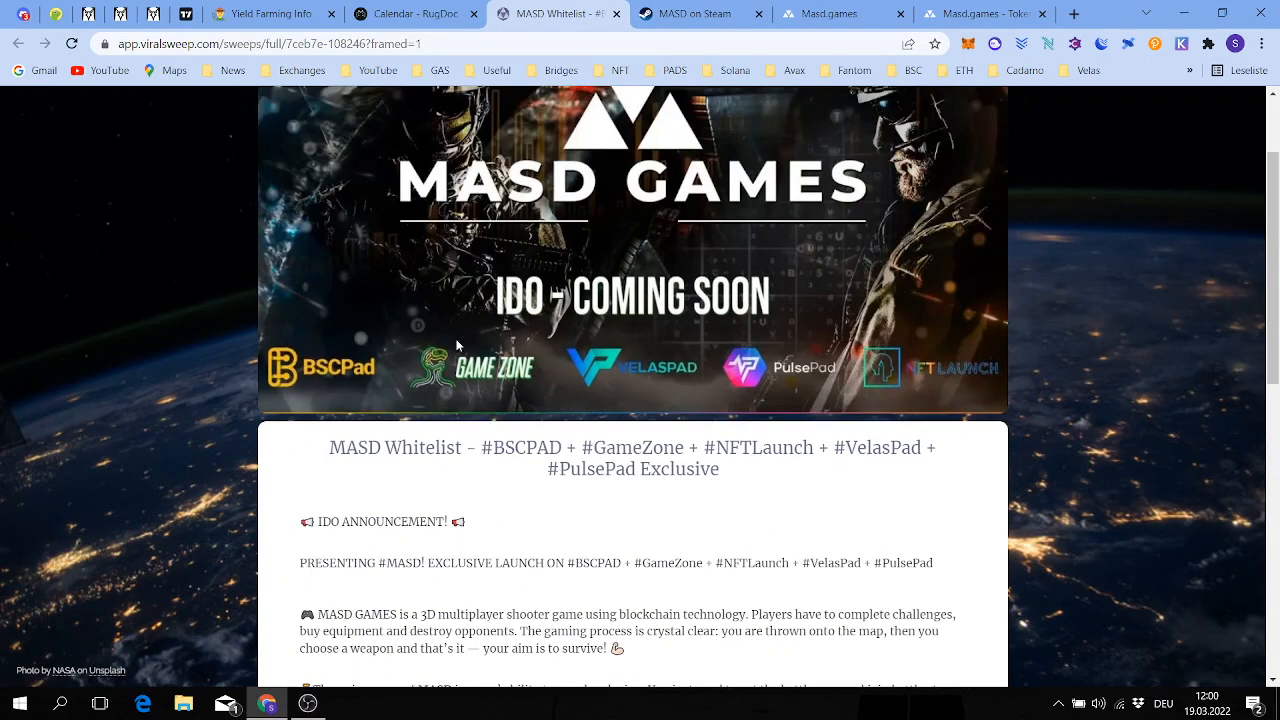
pyautogui.moveTo(190, 335)
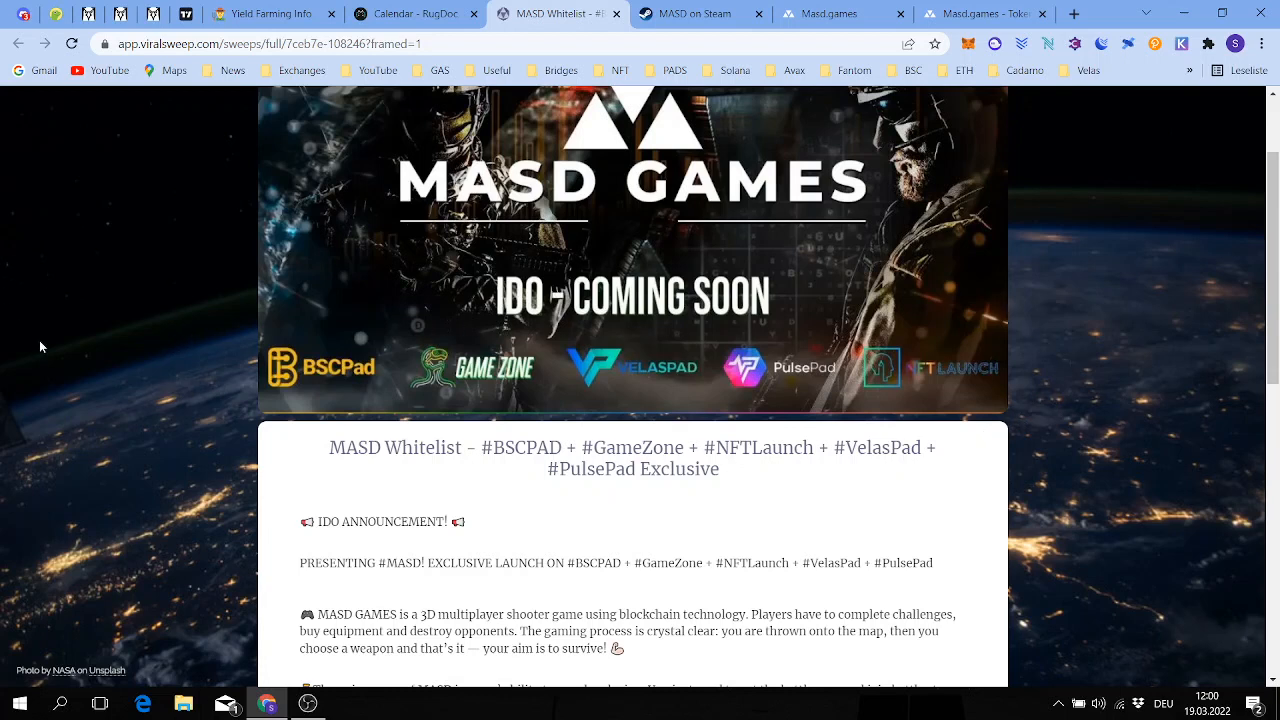
pyautogui.moveTo(778, 424)
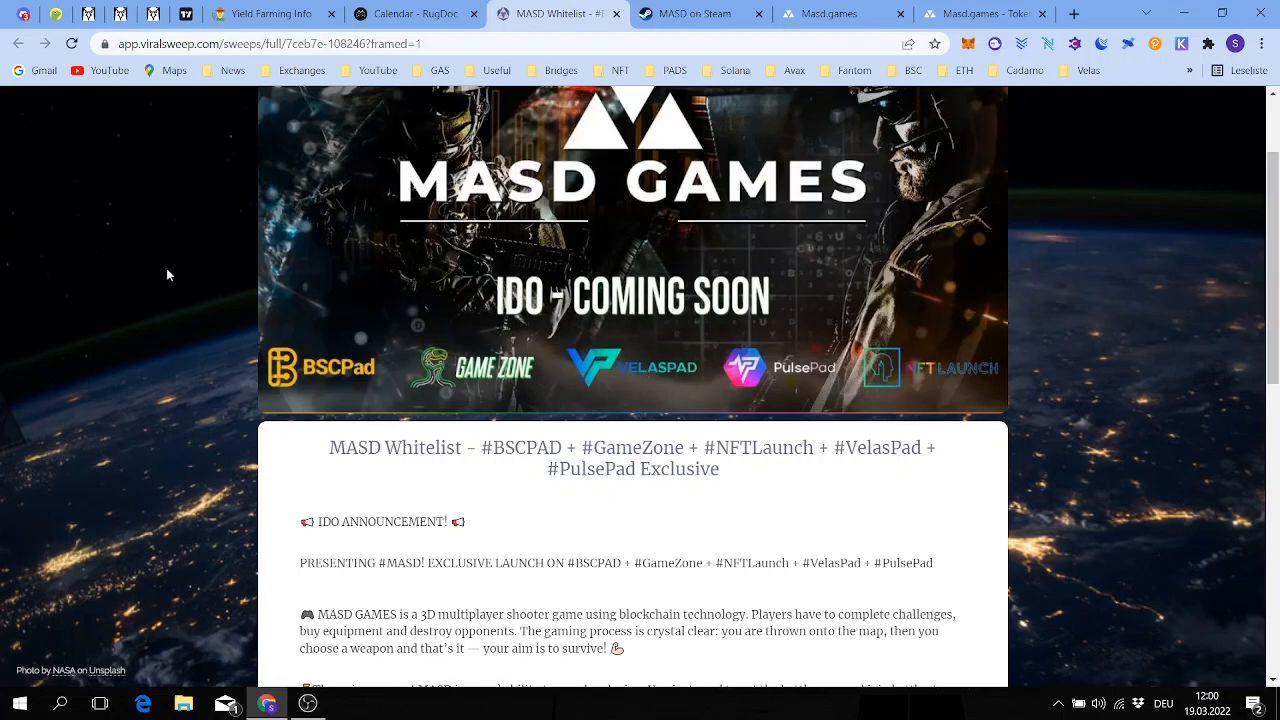
pyautogui.moveTo(379, 376)
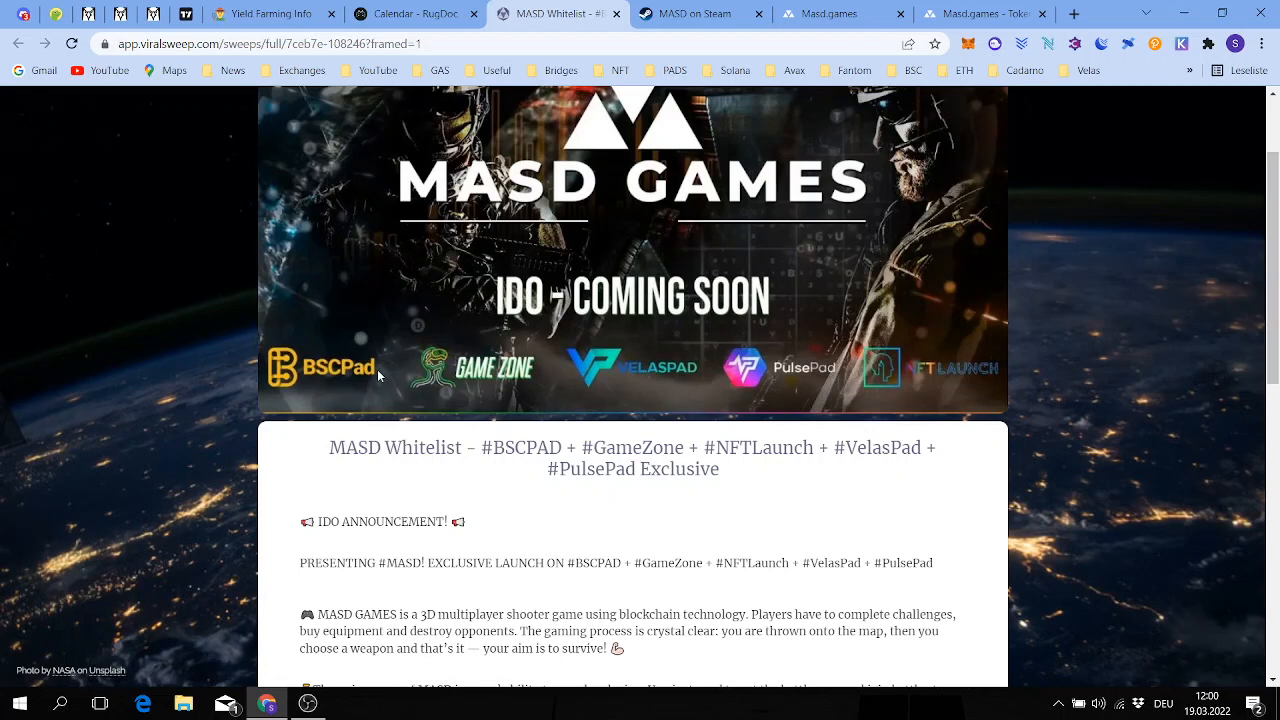